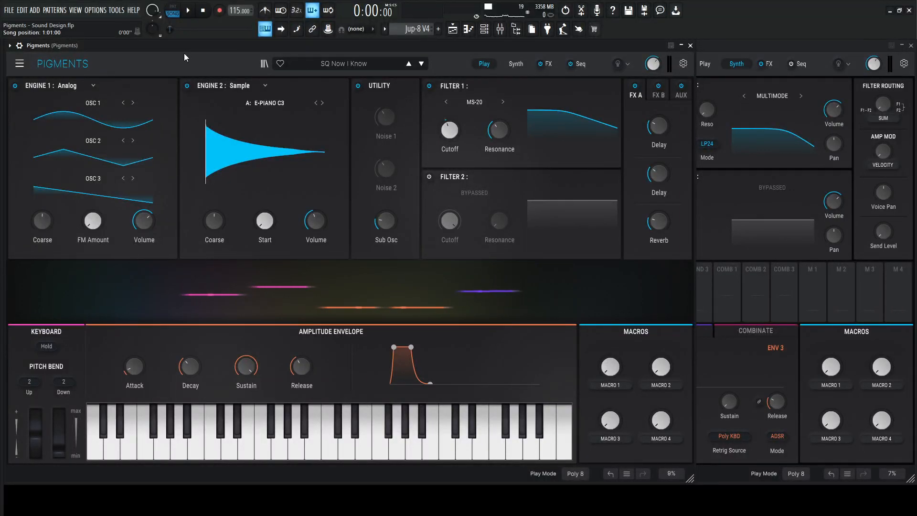
Step: Add a second Pigments instance loaded with the Default preset
left_click(191, 9)
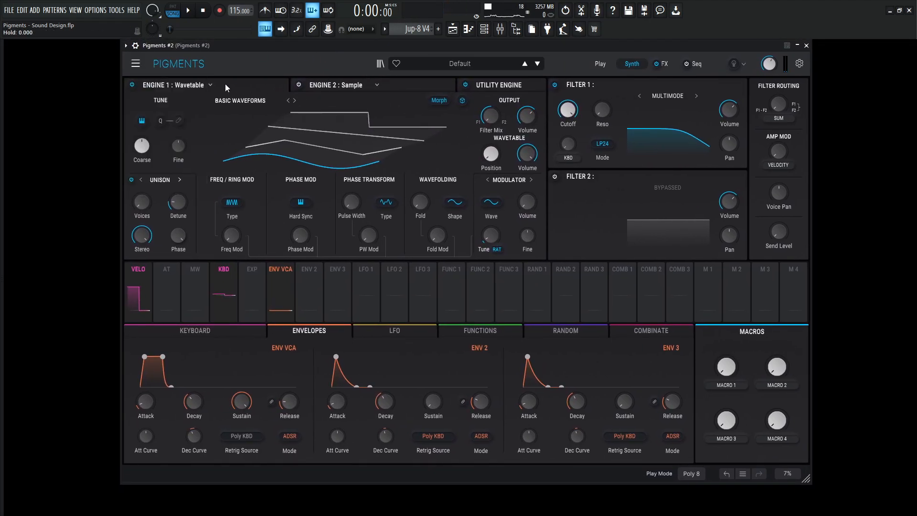
Step: Switch Engine 1 to the Analog engine with volume around -10.8 dB
left_click(210, 85)
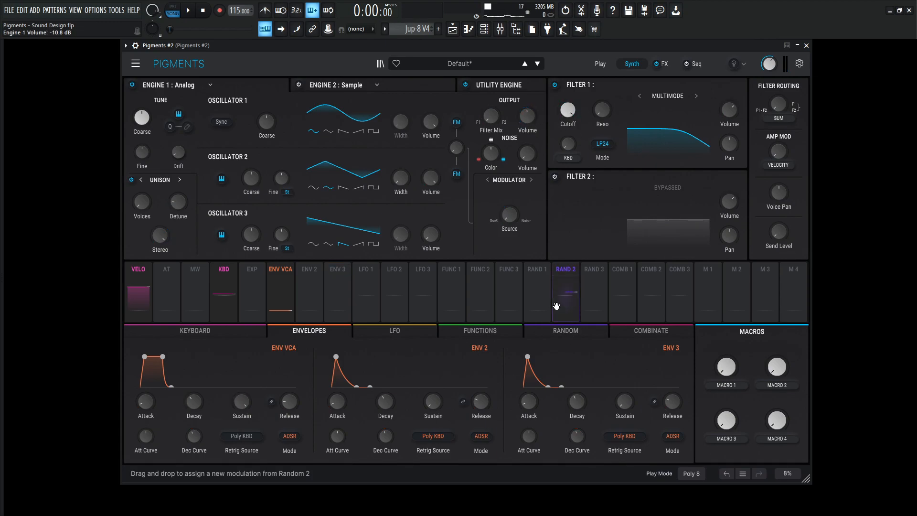
Step: Set Random 1 as Sample & Hold retriggered by the sequencer clock, then view the sequencer
left_click(537, 282)
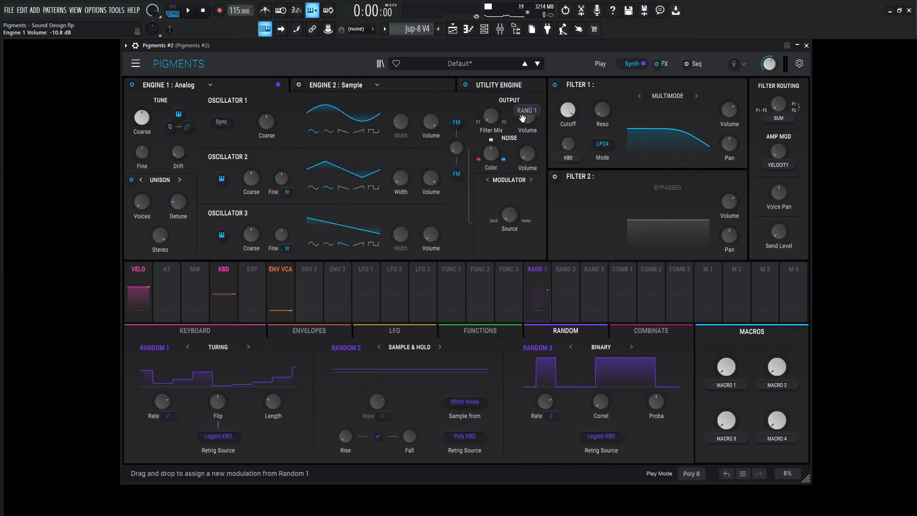
left_click(218, 348)
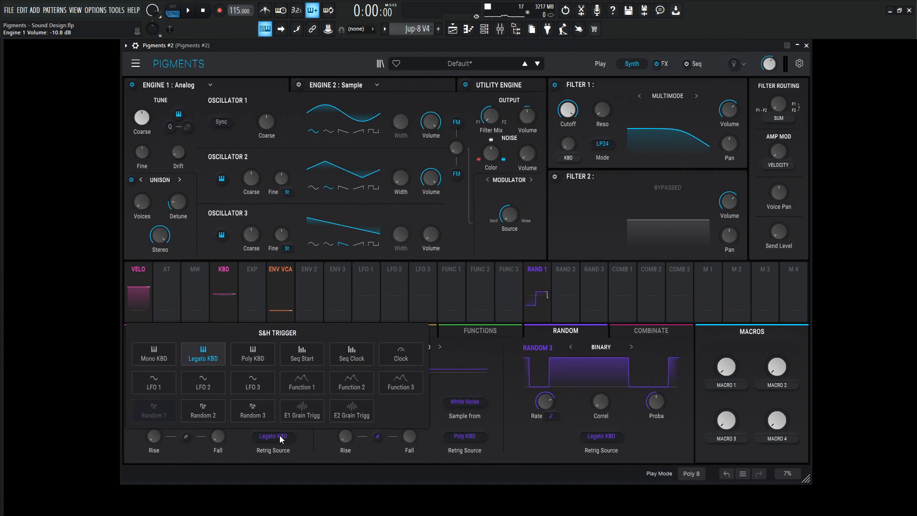
left_click(352, 353)
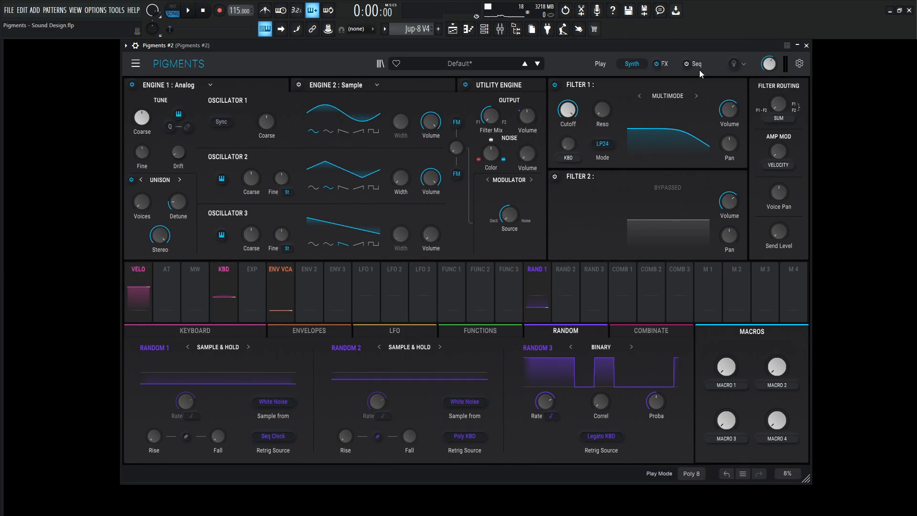
left_click(695, 63)
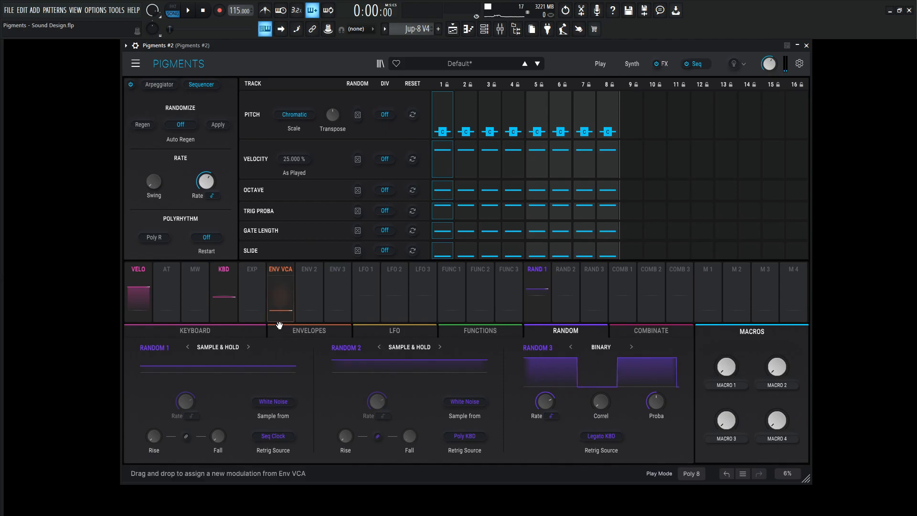
left_click(631, 63)
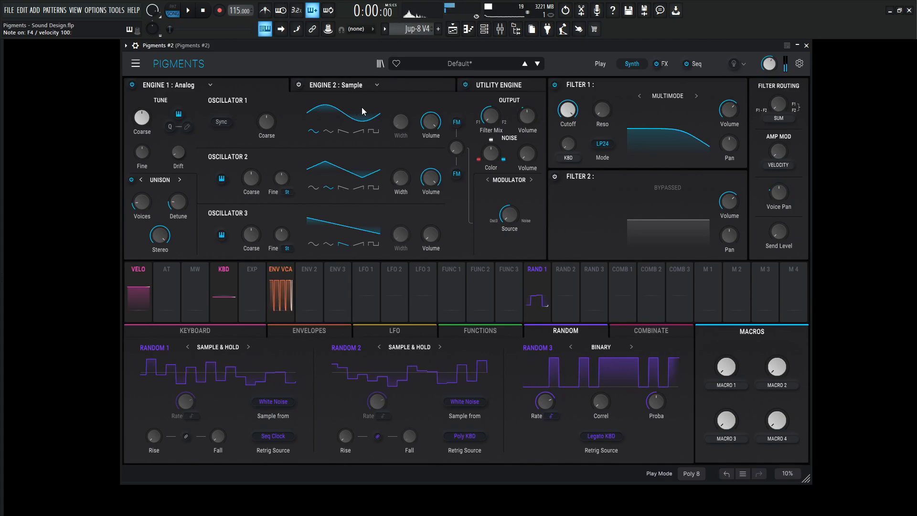
Step: Replace FX A's first effect with a Param EQ and cut its first peak band
left_click(665, 63)
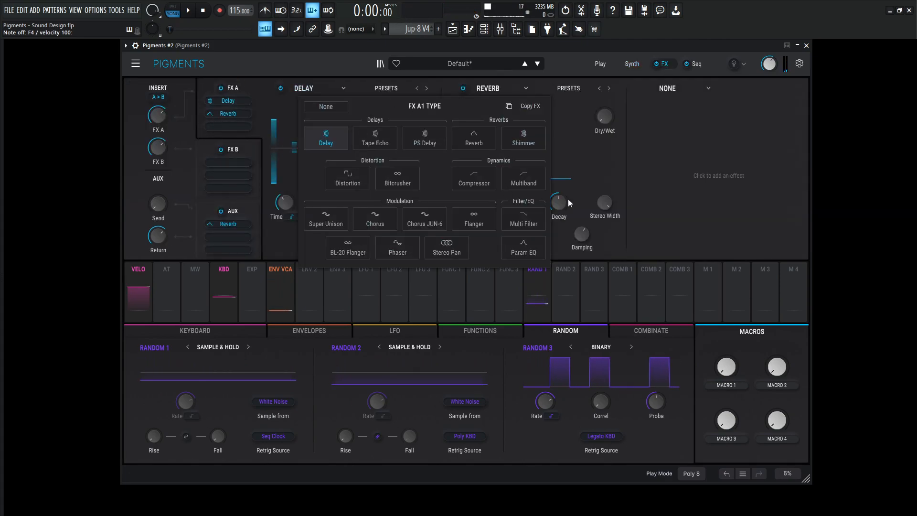
left_click(523, 247)
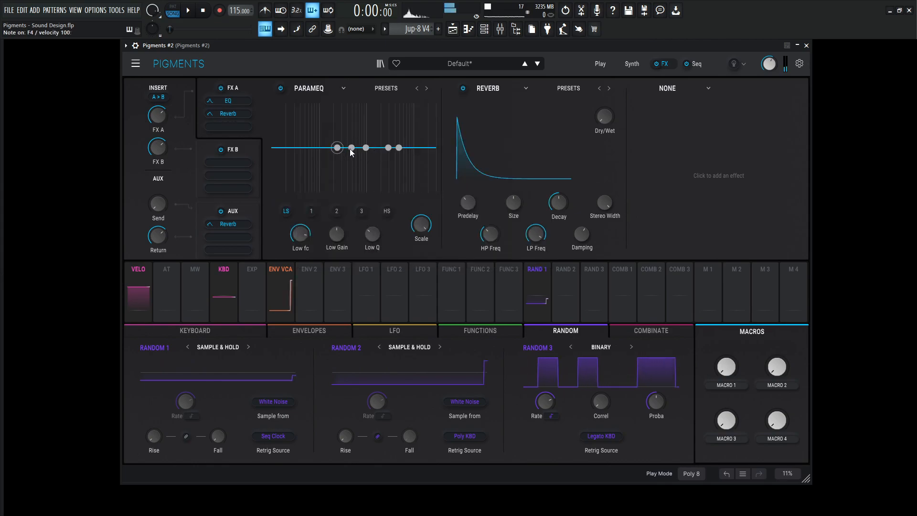
left_click_drag(350, 147, 328, 122)
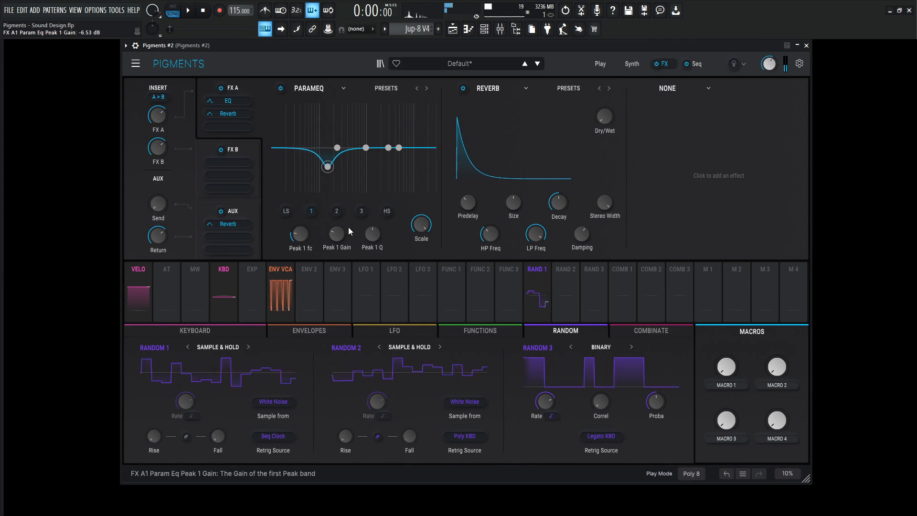
left_click(696, 63)
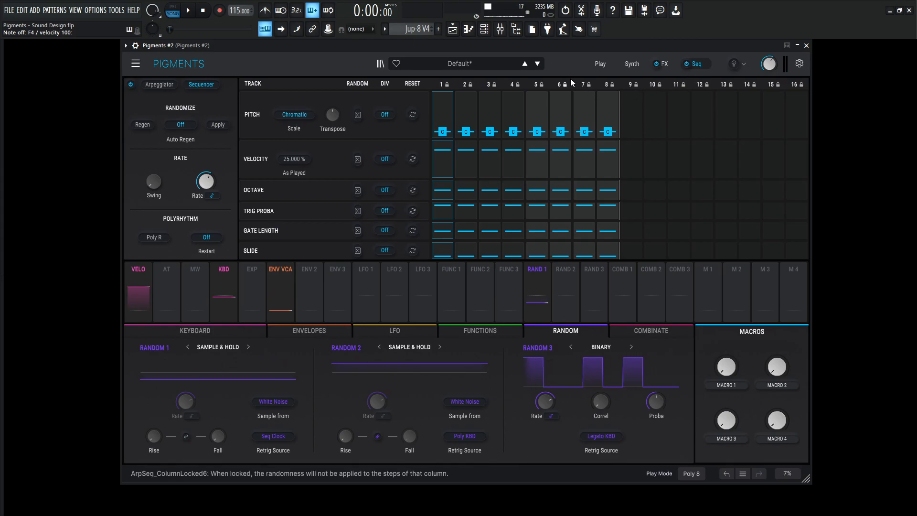
Step: Set the sequencer to Natural Minor with random pitch, auto-regenerating every bar
left_click(294, 114)
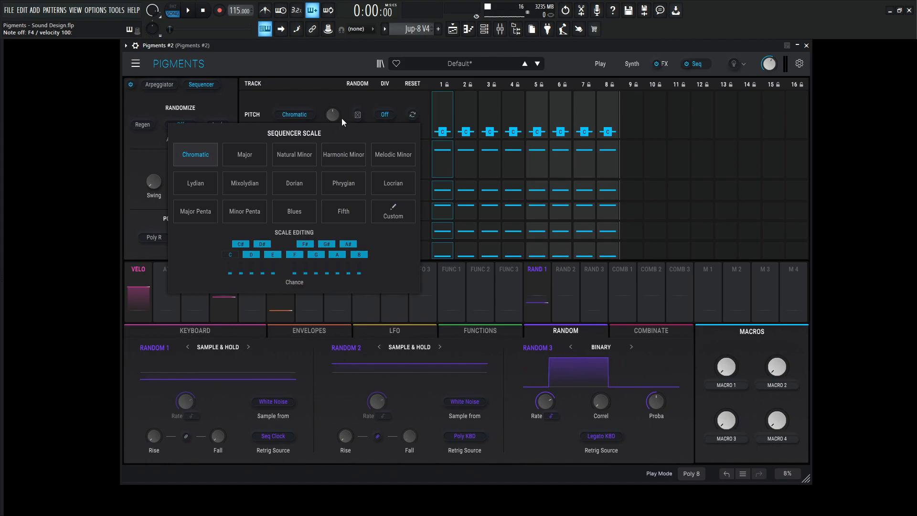
left_click(295, 155)
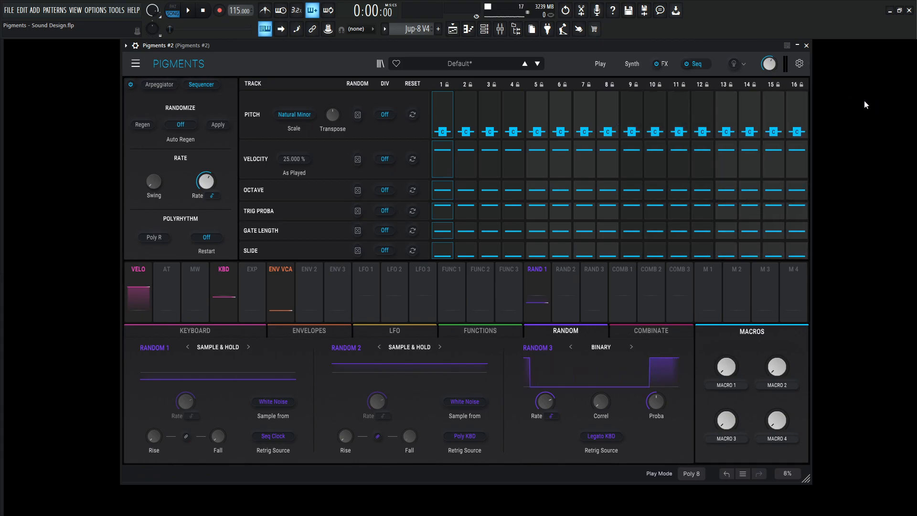
left_click(381, 115)
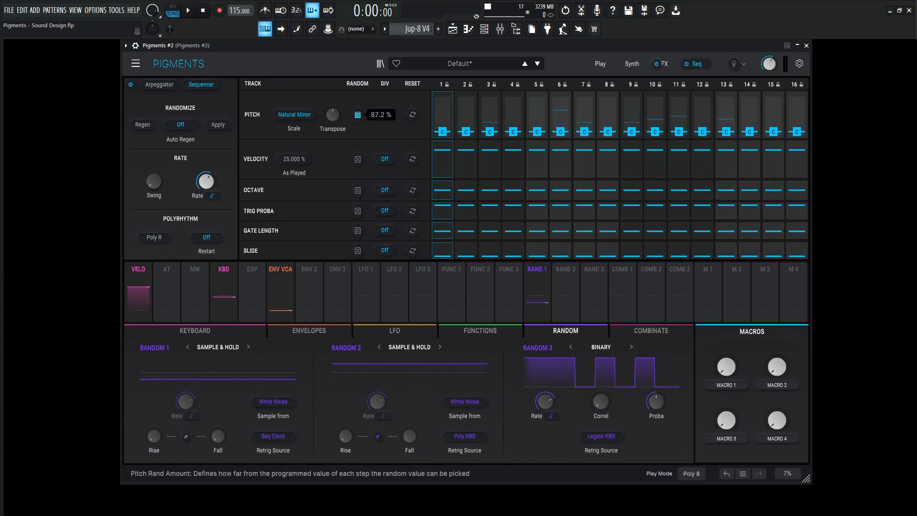
left_click(179, 124)
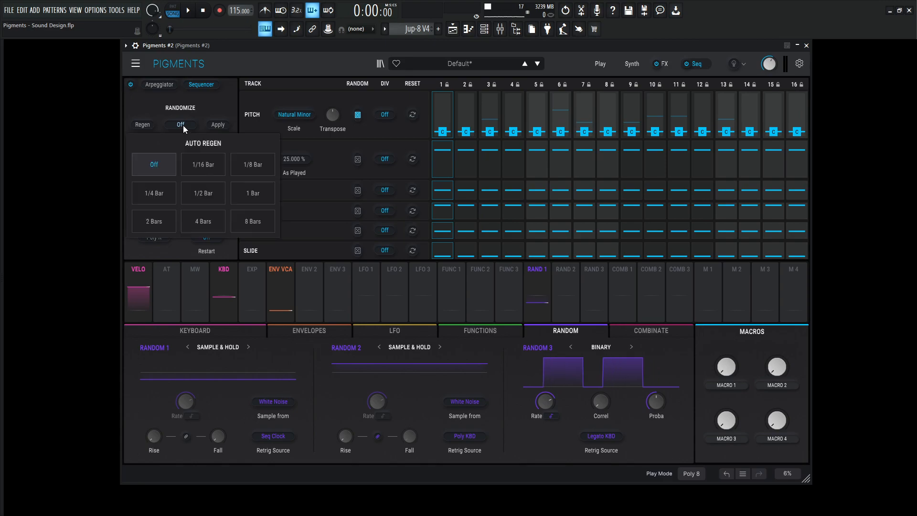
left_click(252, 193)
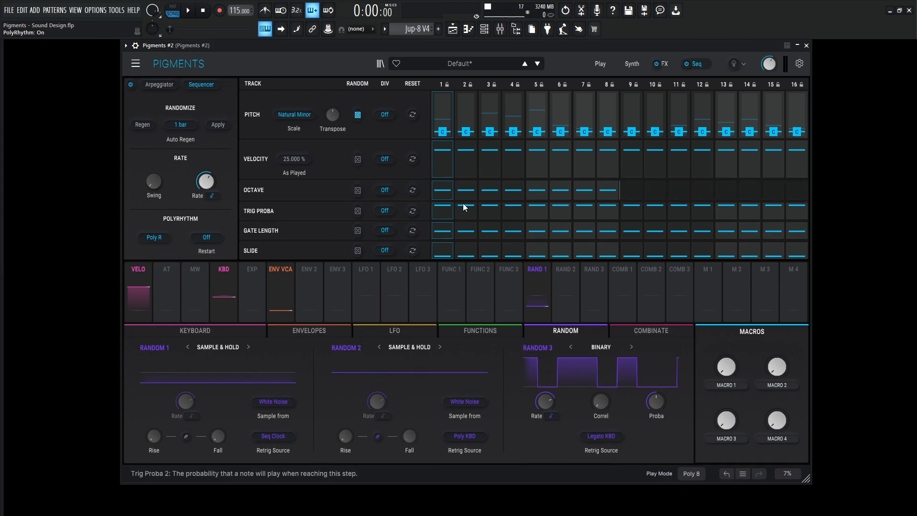
Step: Randomize the octave and trigger-probability tracks and nudge the sequencer rate
left_click(467, 189)
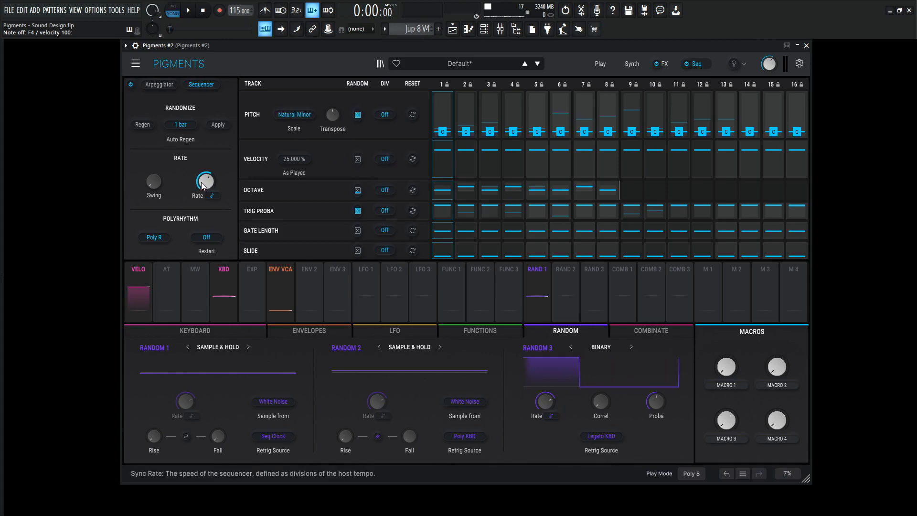
left_click_drag(205, 181, 204, 173)
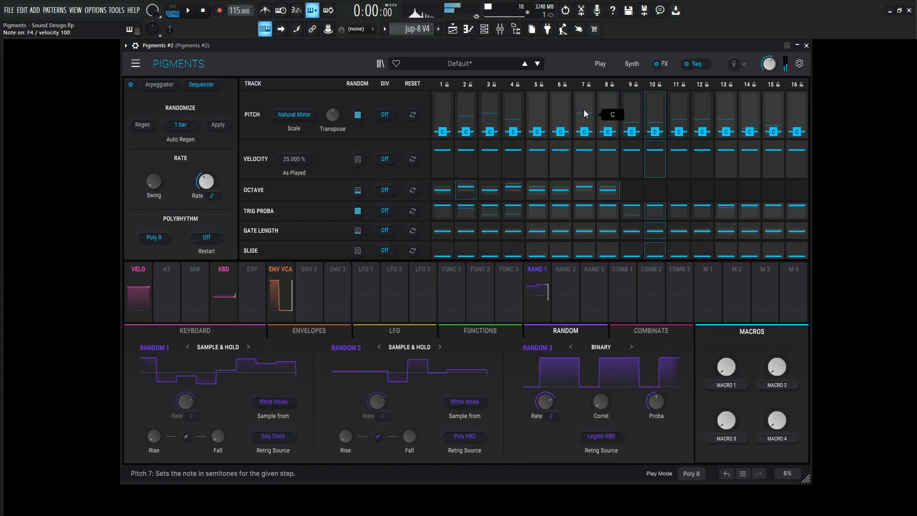
Step: Set FX A's compressor to about 4.3:1 ratio and roughly -10 dB threshold
left_click(633, 63)
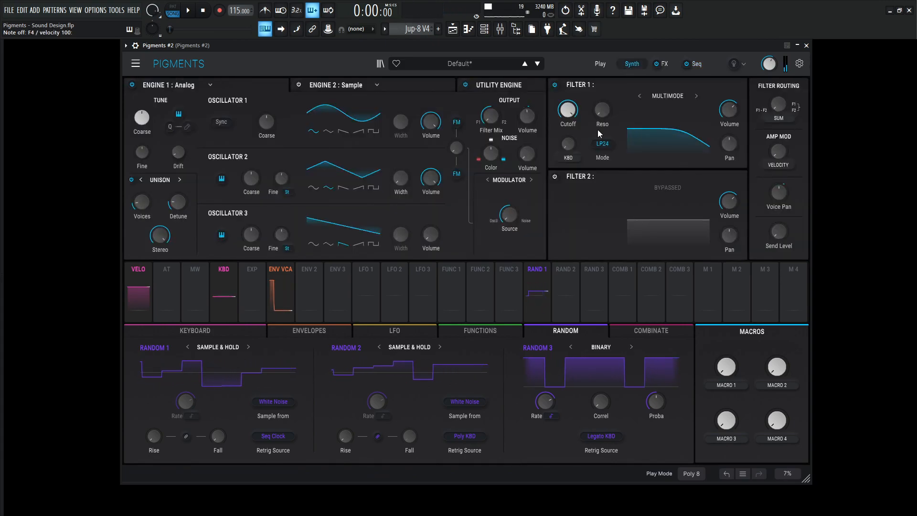
left_click(665, 63)
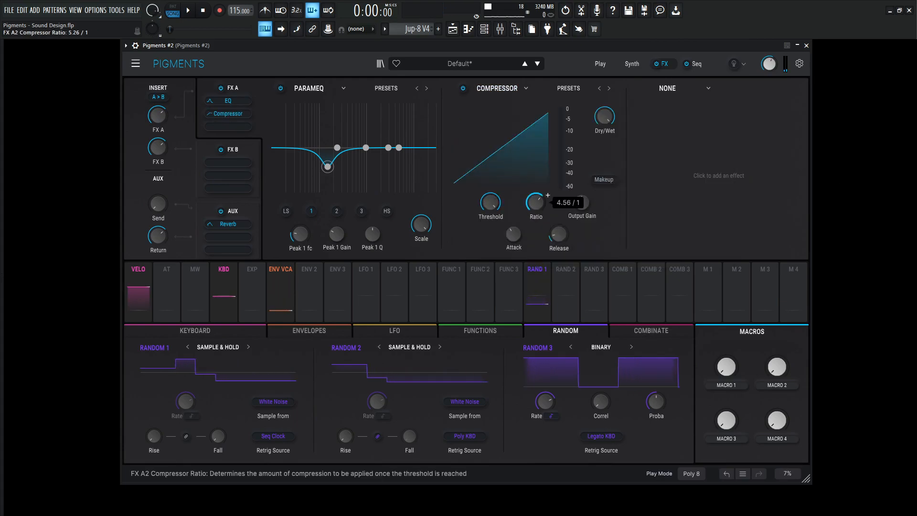
left_click_drag(535, 202, 507, 212)
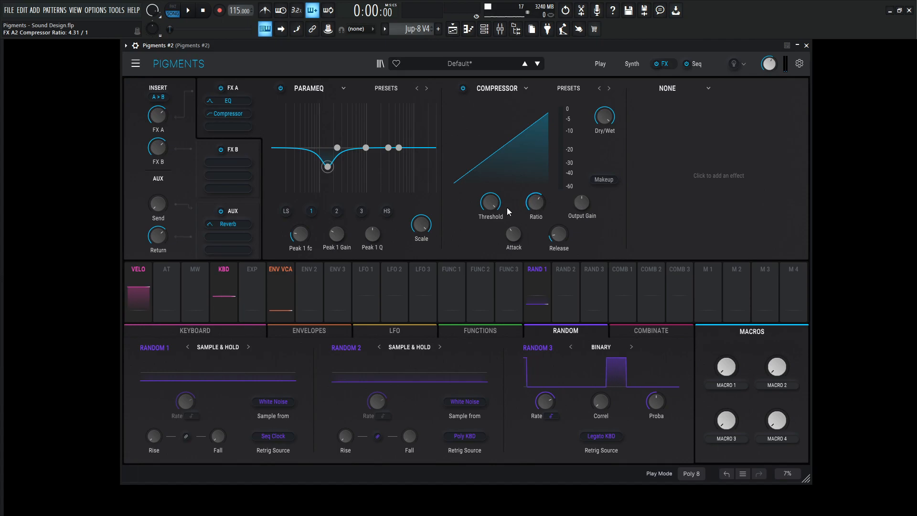
left_click_drag(490, 202, 490, 193)
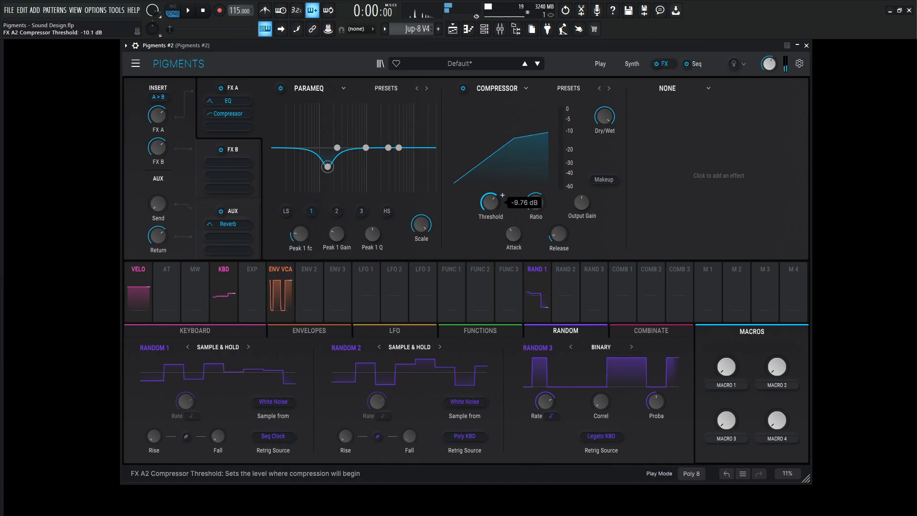
left_click_drag(490, 202, 489, 210)
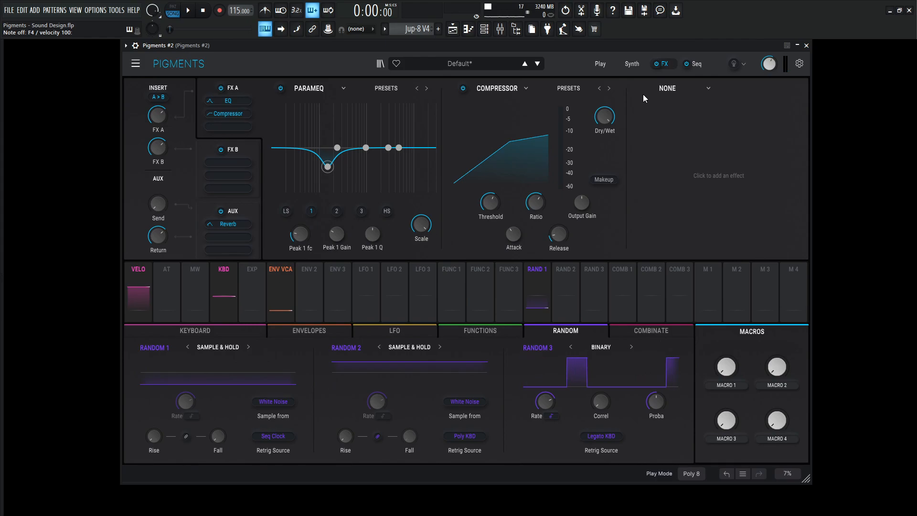
Step: Add a ping-pong delay as FX A's third effect and set its dry/wet mix
left_click(193, 10)
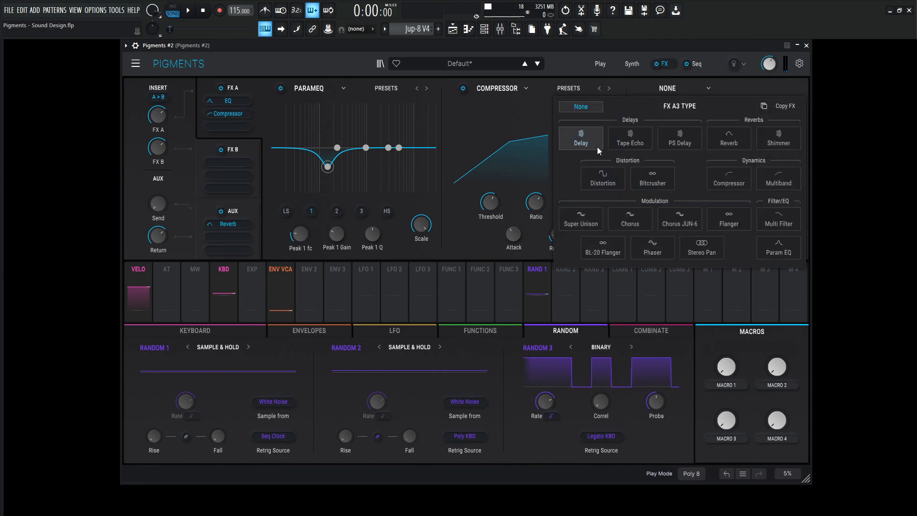
left_click(581, 138)
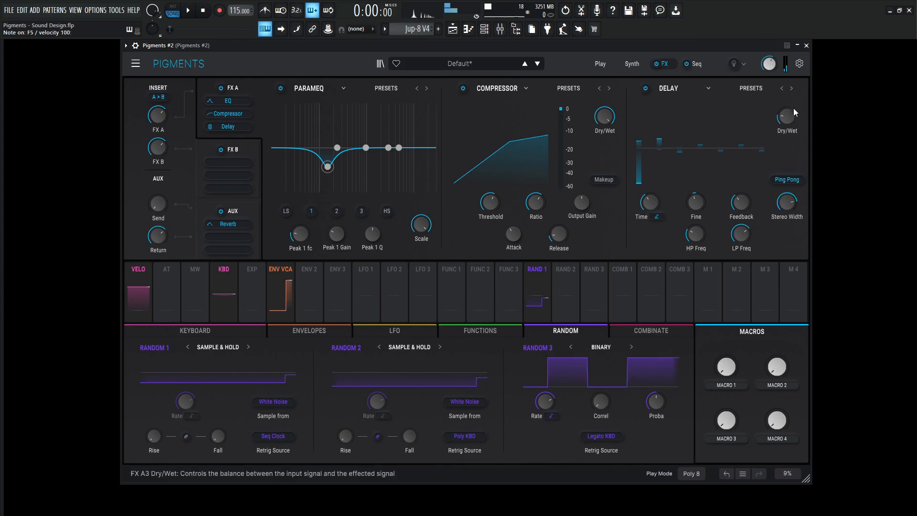
left_click_drag(786, 115, 786, 108)
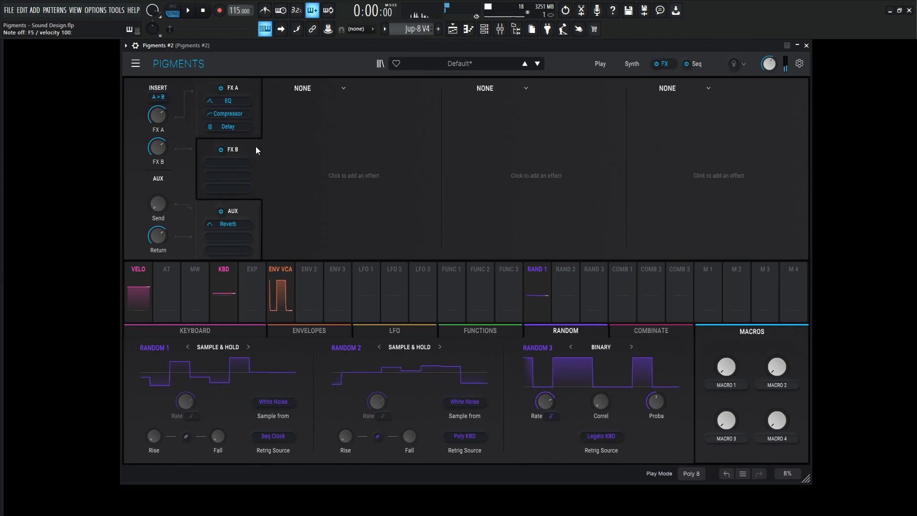
Step: Add a Chorus JUN-6 after FX B's delay, mixed at about 18% dry/wet
left_click(227, 163)
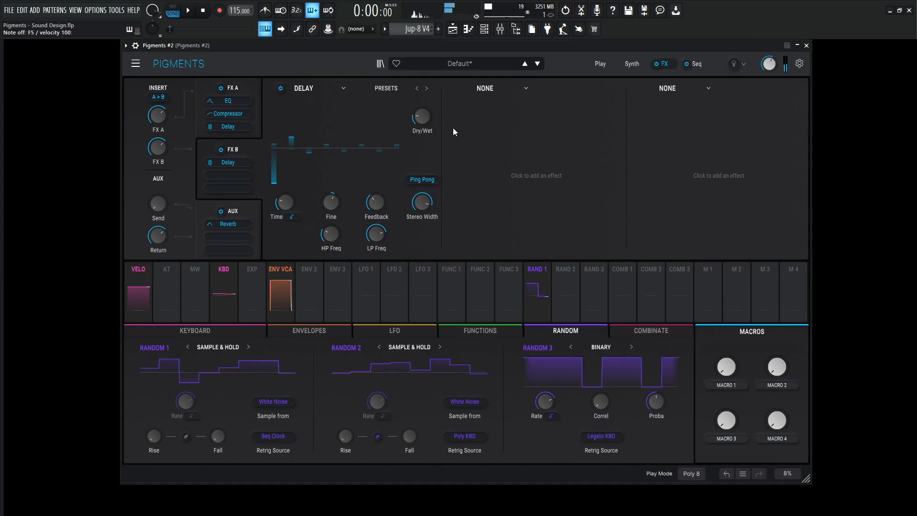
left_click(191, 10)
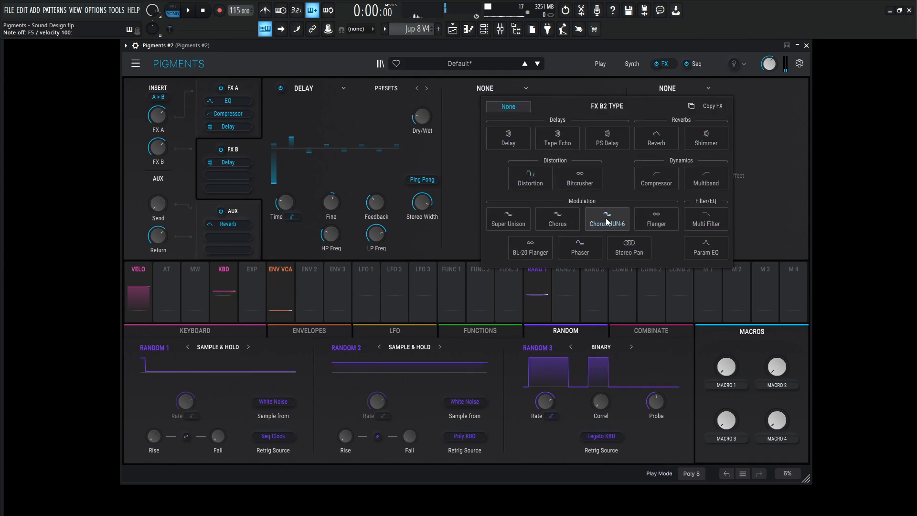
left_click(608, 219)
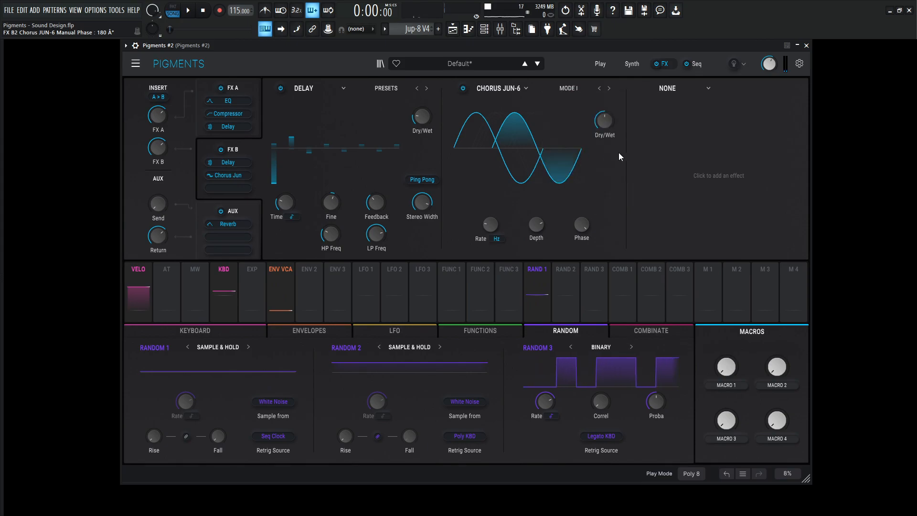
left_click_drag(603, 120, 604, 126)
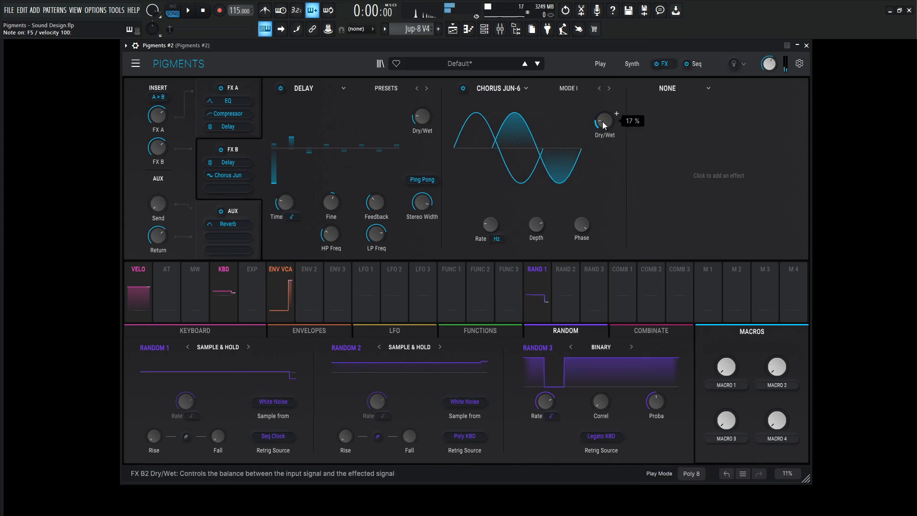
left_click(189, 10)
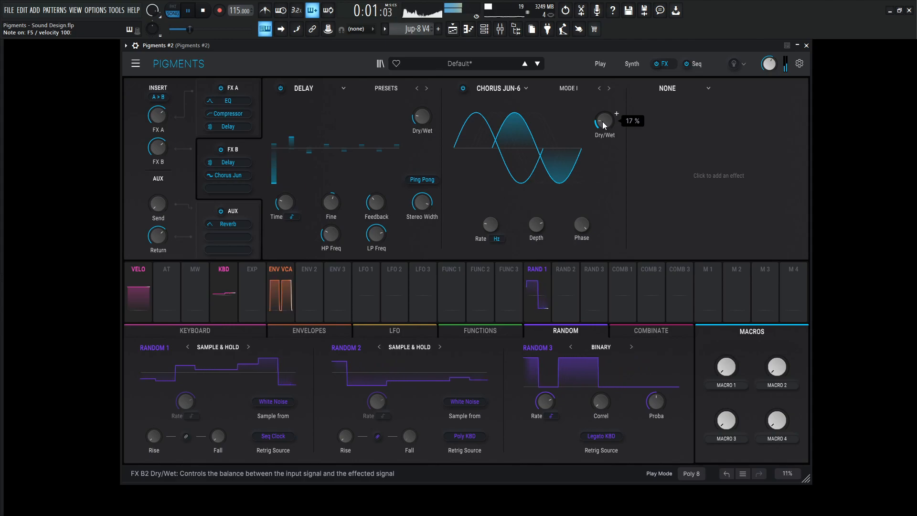
left_click_drag(604, 121, 604, 117)
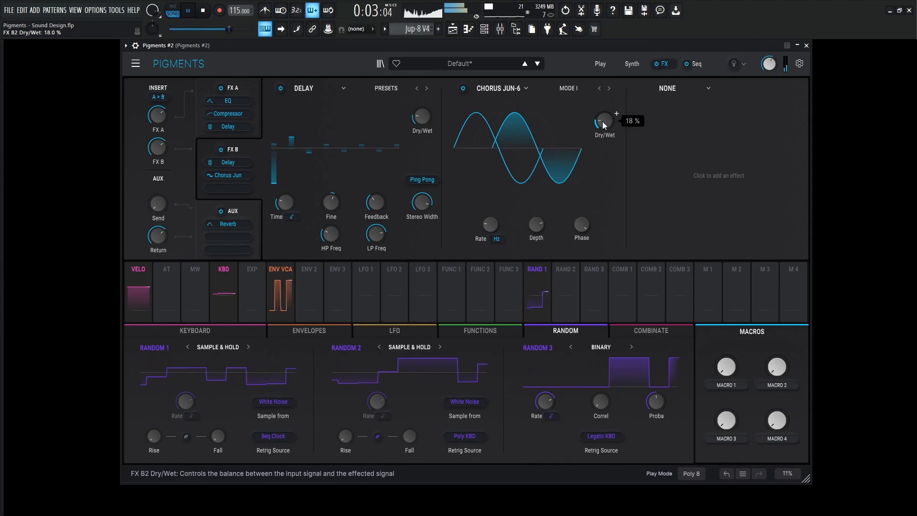
left_click_drag(604, 121, 604, 117)
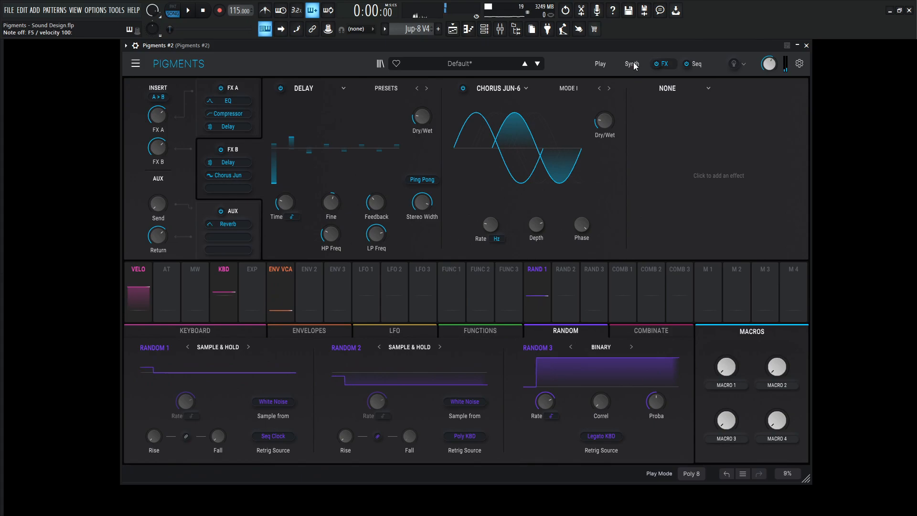
Step: Make Filter 1 a Matrix 12 low-pass with cutoff near 594 Hz
left_click(632, 63)
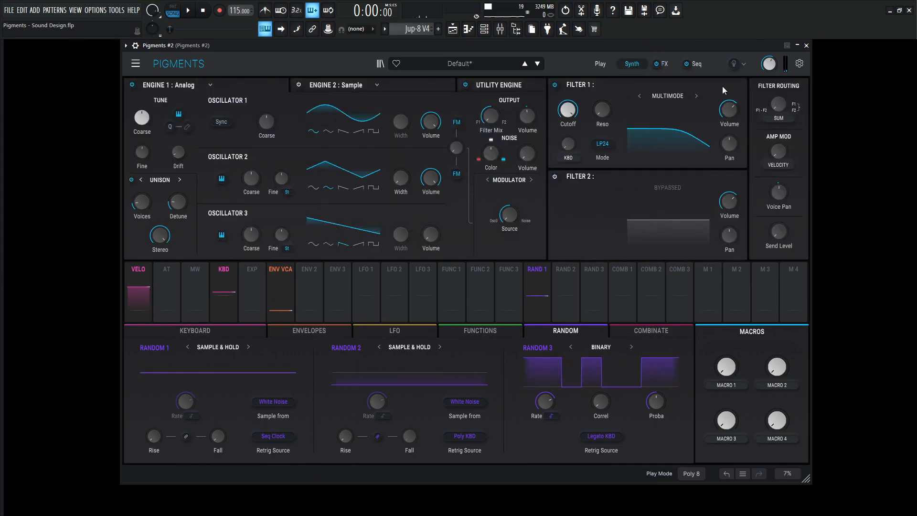
left_click(697, 96)
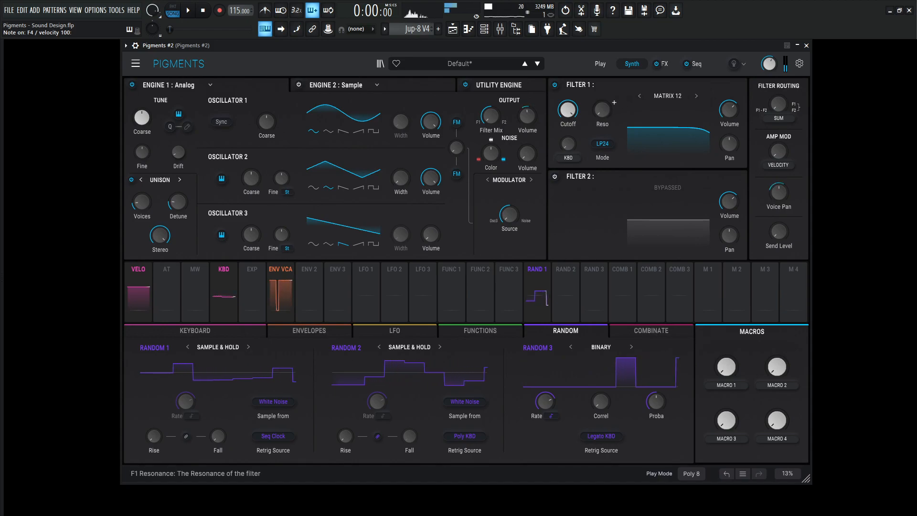
left_click_drag(566, 109, 566, 100)
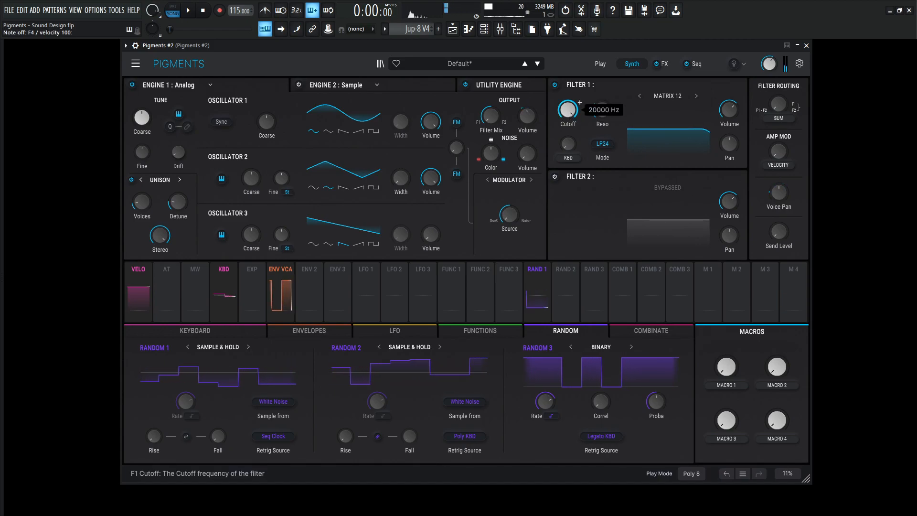
left_click_drag(567, 111, 566, 141)
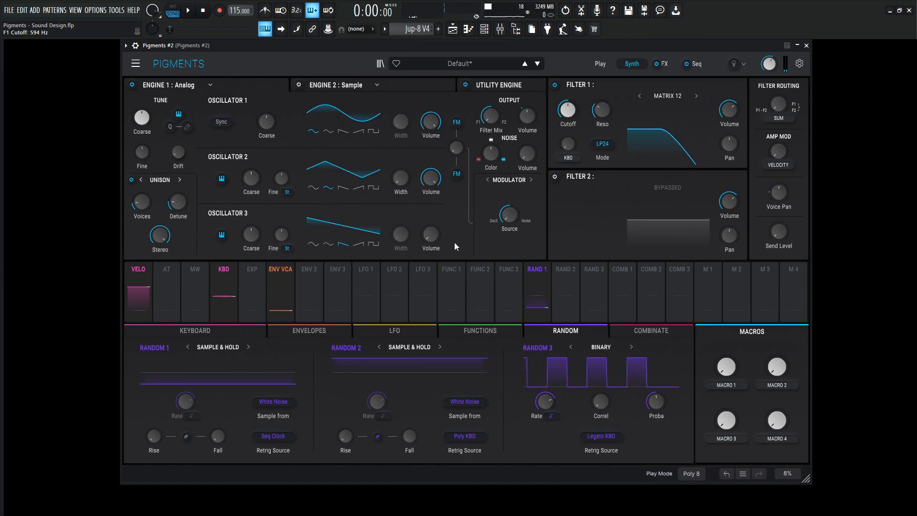
Step: Set oscillator 3 volume to about -14 dB and retune the filter cutoff
left_click(309, 282)
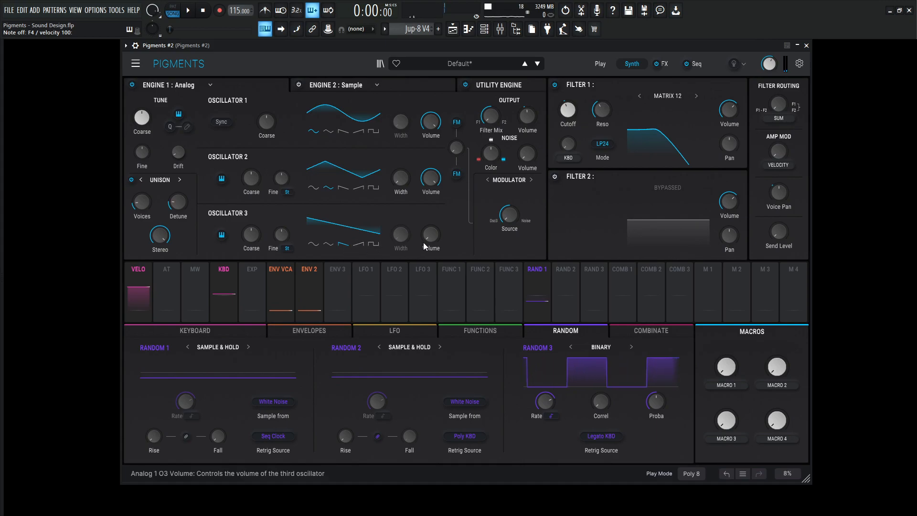
left_click_drag(430, 234, 430, 240)
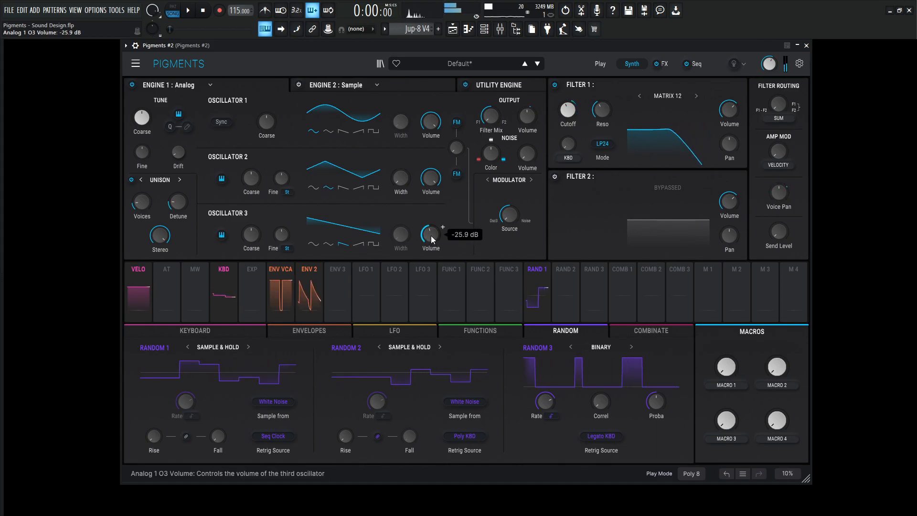
left_click_drag(430, 237, 430, 231)
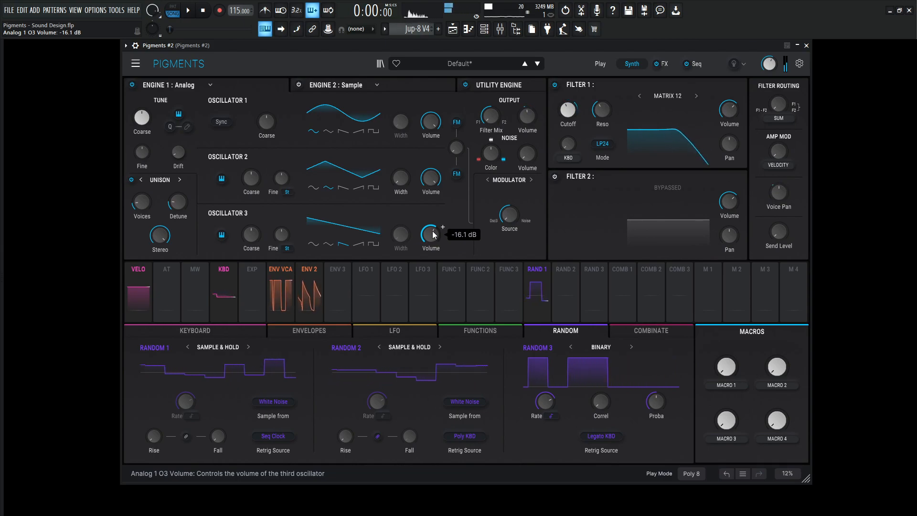
left_click_drag(431, 234, 431, 225)
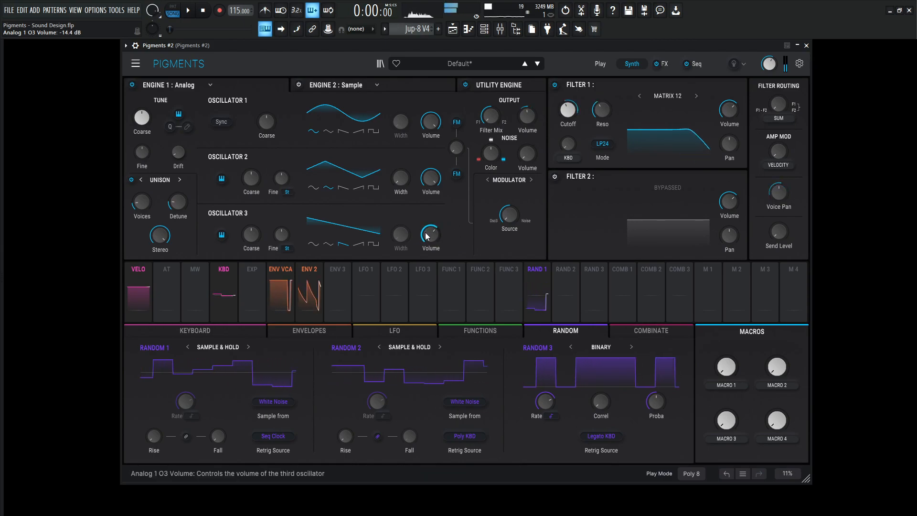
left_click_drag(430, 235, 430, 240)
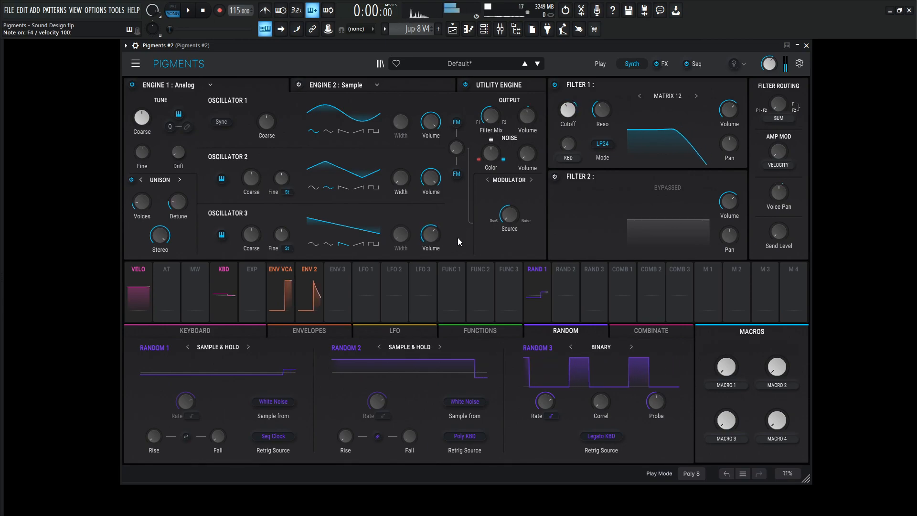
left_click_drag(567, 113, 567, 135)
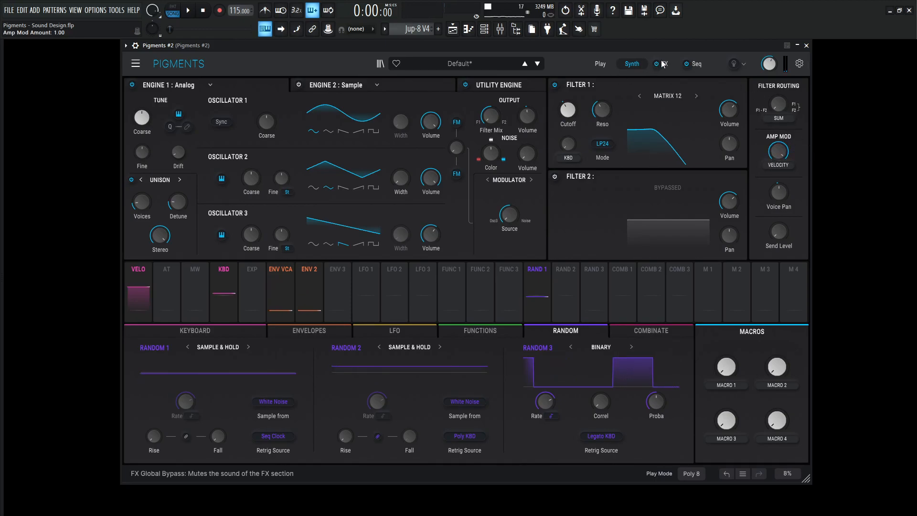
Step: Lower sequencer step 1's velocity to 75 and toggle randomized velocity
left_click(697, 63)
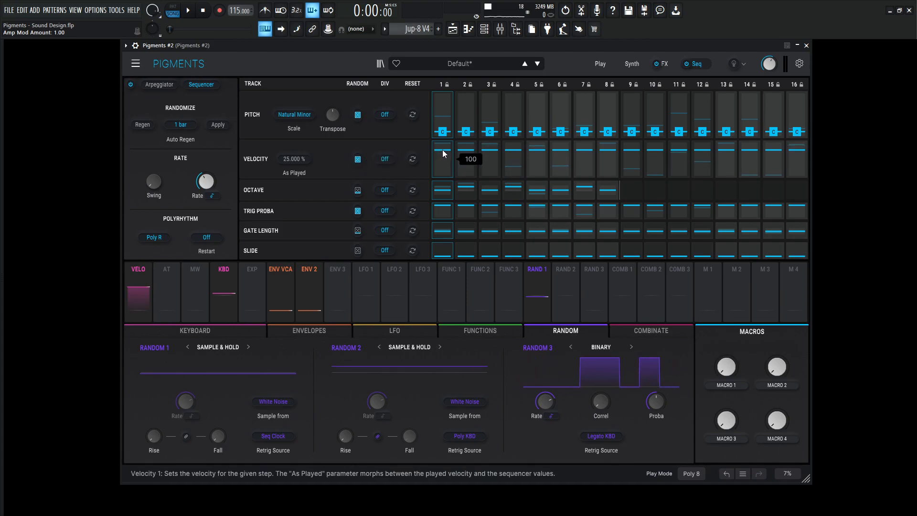
left_click_drag(442, 152, 443, 165)
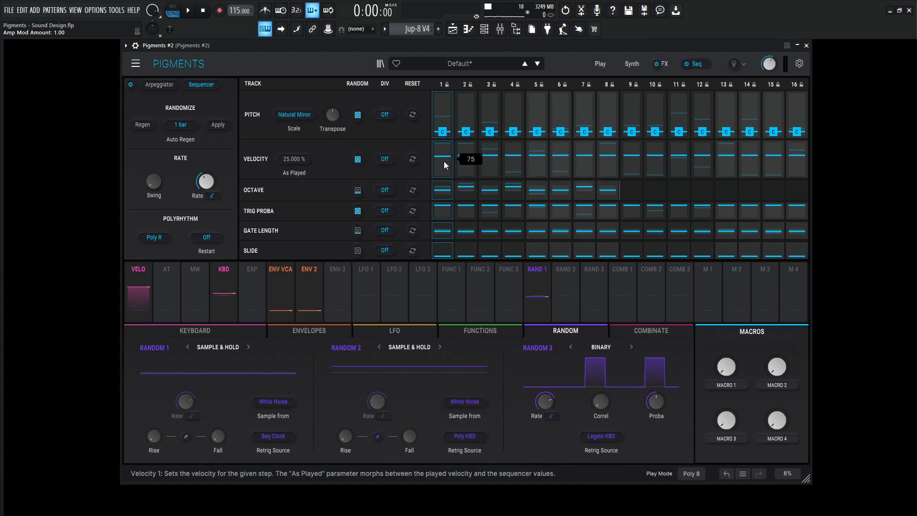
left_click_drag(442, 159, 442, 170)
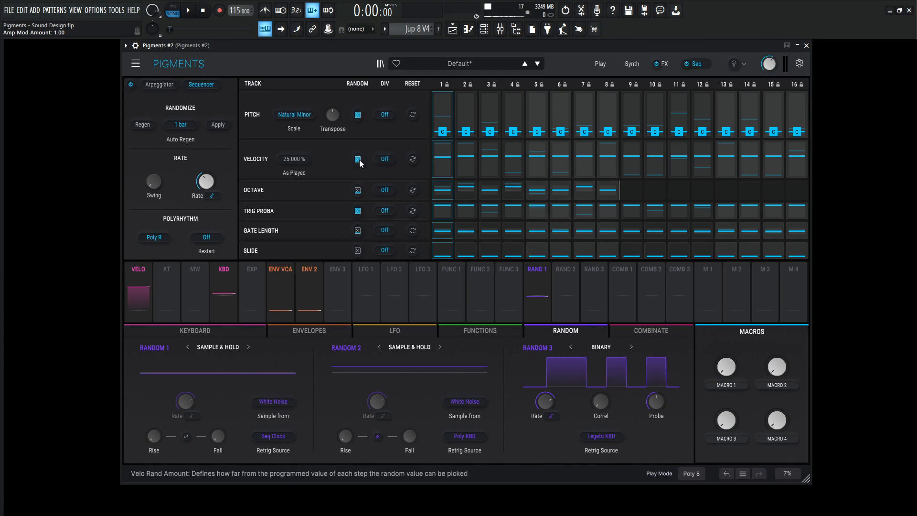
left_click(631, 63)
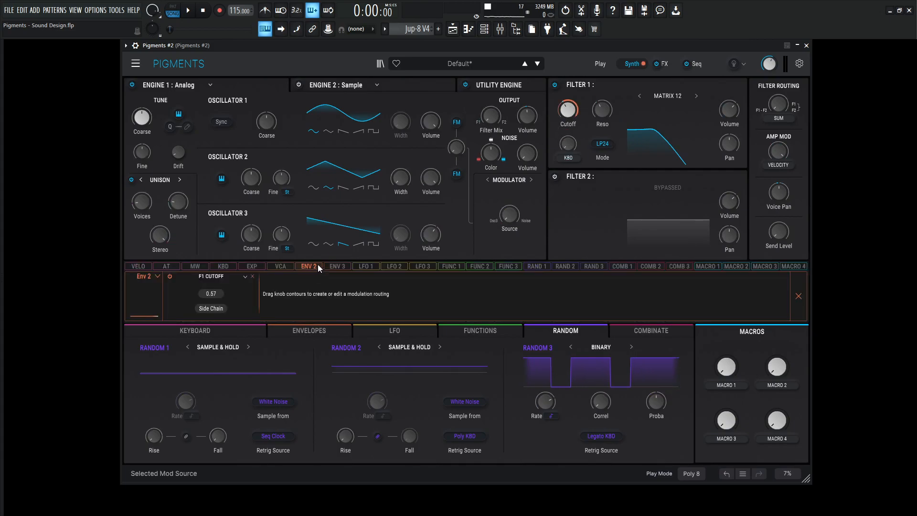
Step: Side-chain Env 2's Filter 1 cutoff modulation to Velocity, then view the effects page
left_click(211, 308)
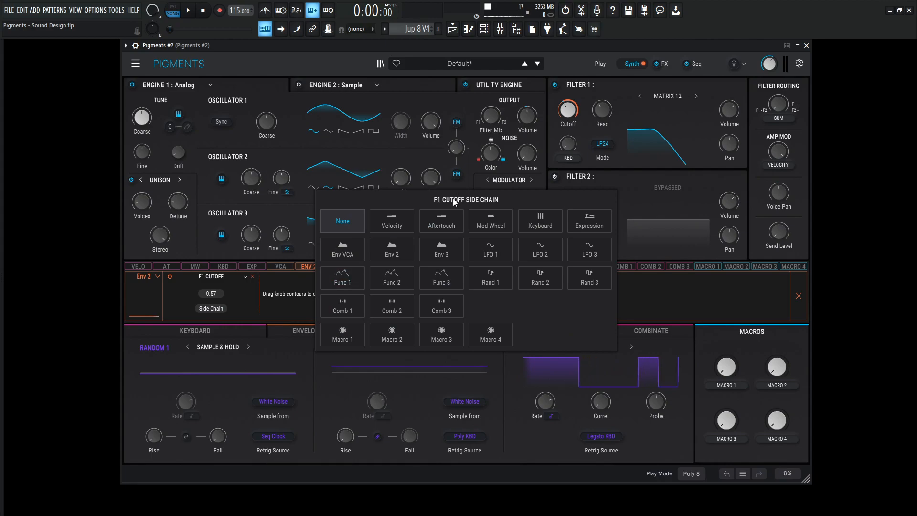
left_click(391, 221)
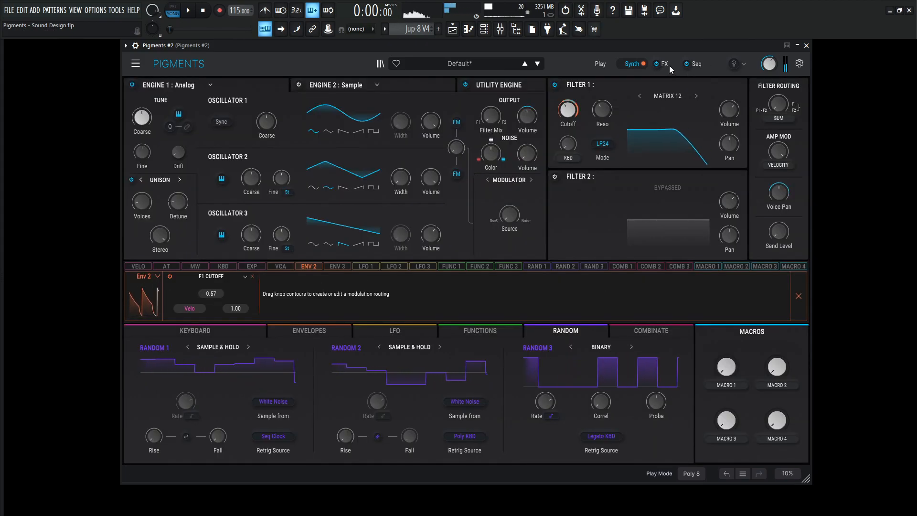
left_click(190, 8)
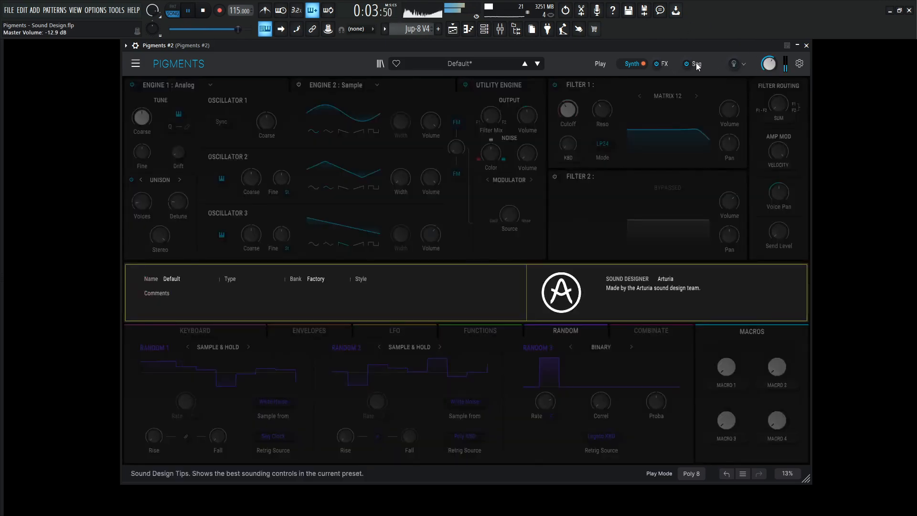
left_click(665, 63)
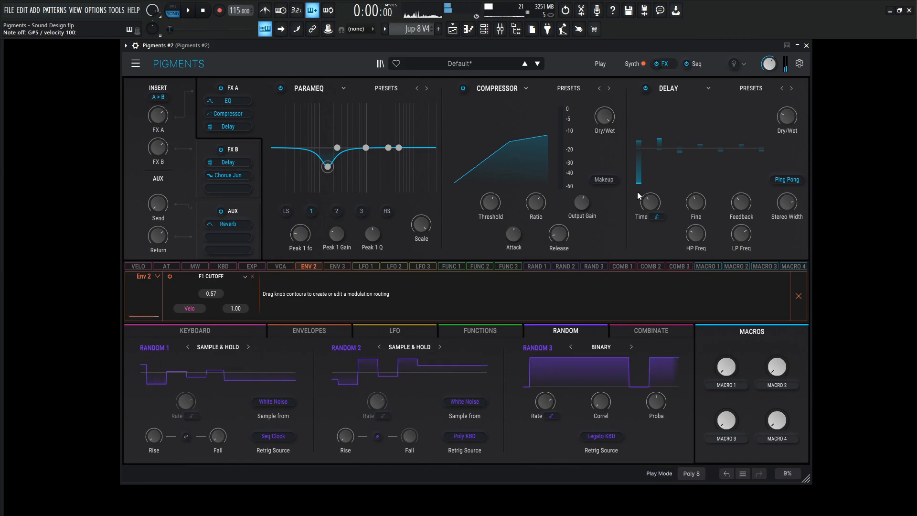
Step: Check the step sequencer and return to the synth engine page
left_click(696, 63)
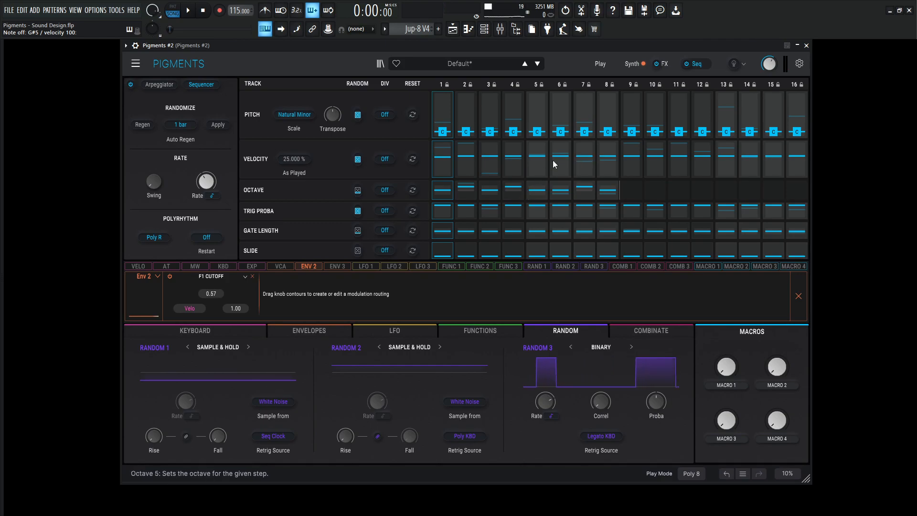
left_click(632, 63)
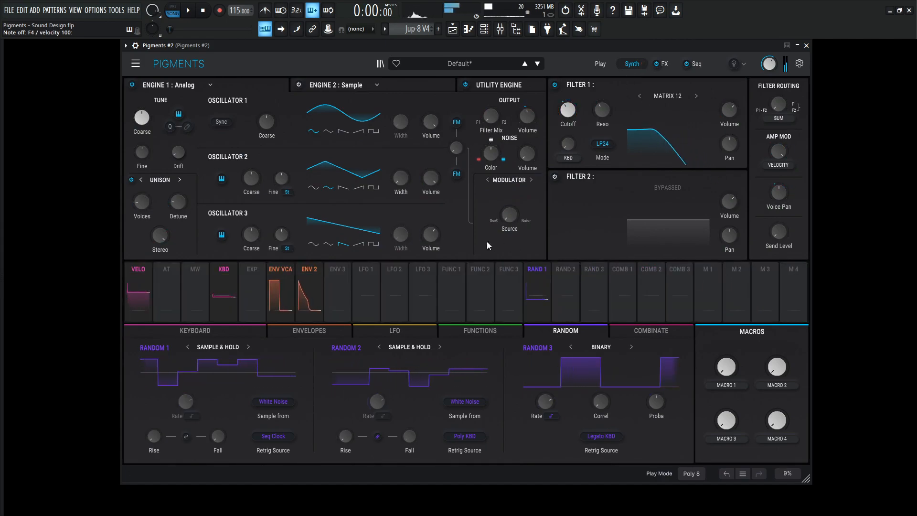
Step: Set the VCA envelope attack near 12 ms and release around 108 ms
left_click(310, 331)
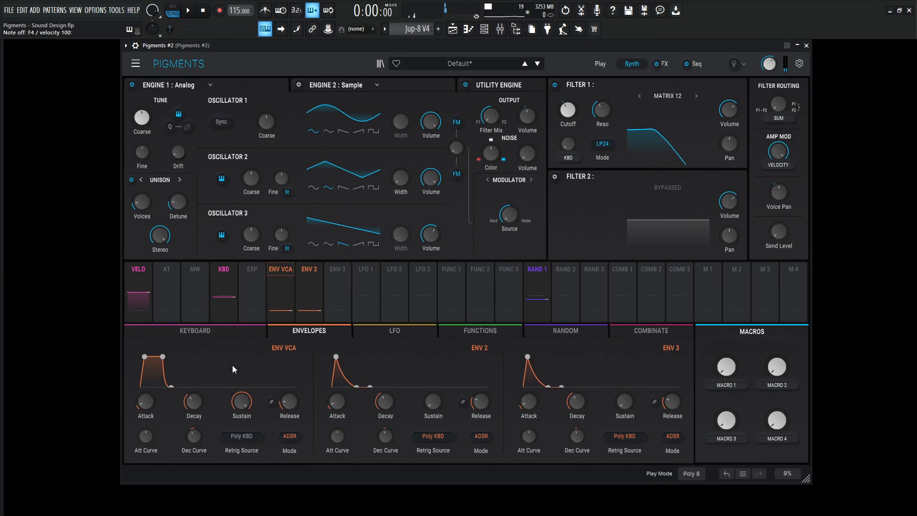
left_click_drag(145, 400, 146, 386)
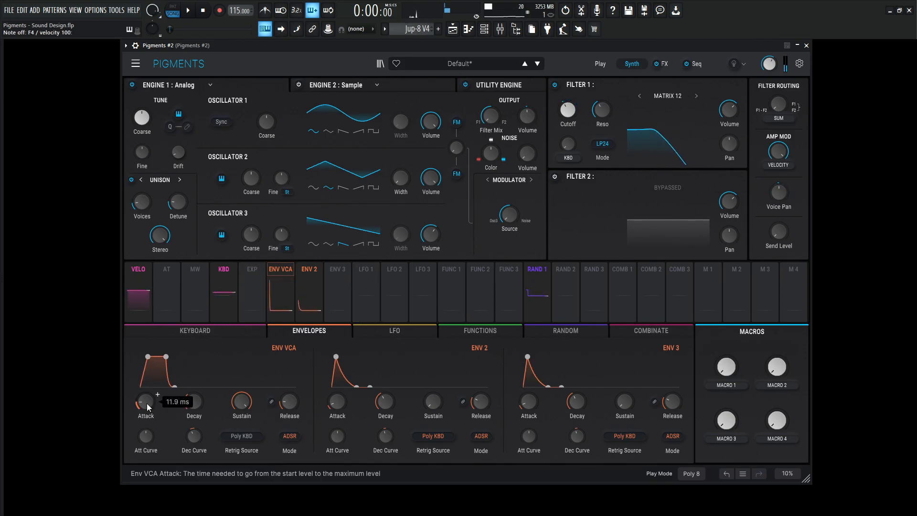
left_click_drag(289, 402, 288, 375)
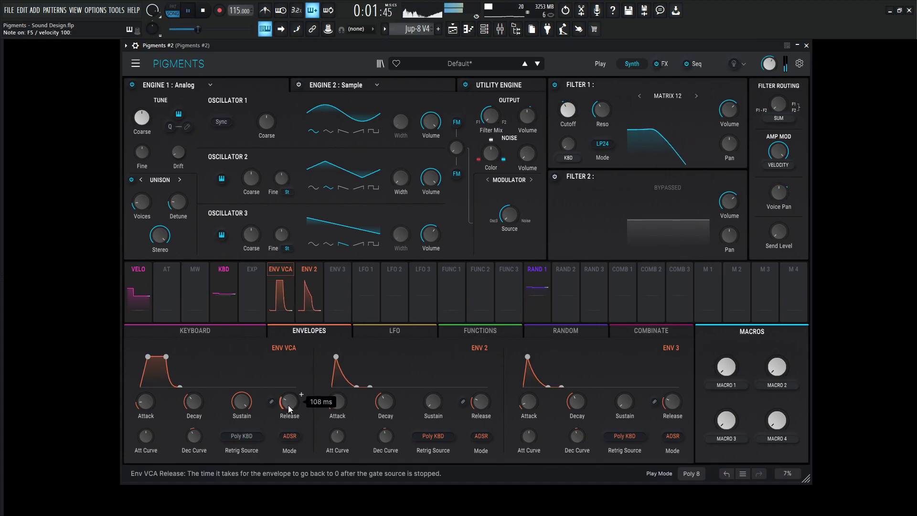
left_click_drag(429, 237, 430, 232)
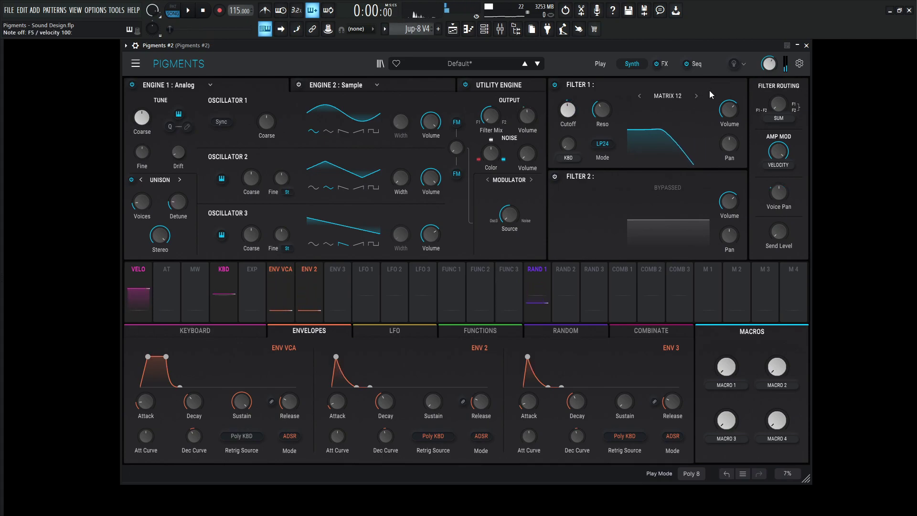
Step: Step Filter 1's type from Matrix 12 through SEM and settle on JUP-8
left_click(696, 95)
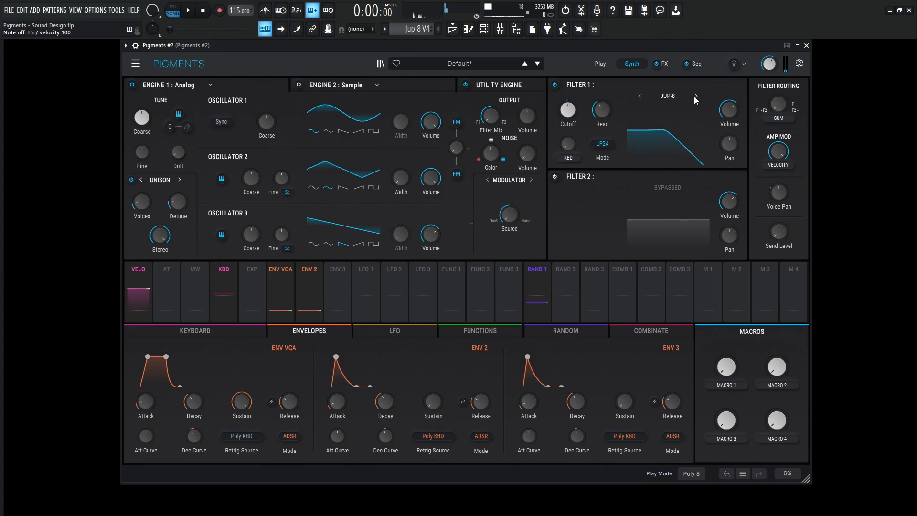
left_click(176, 10)
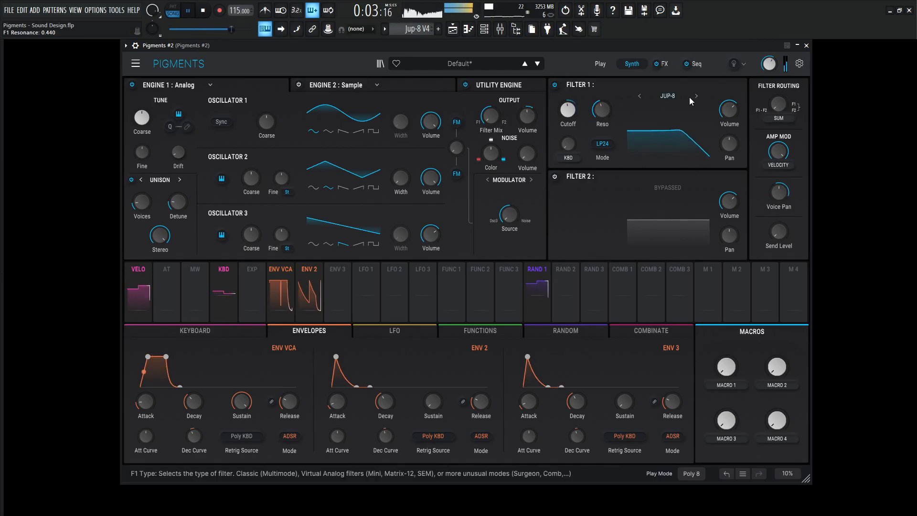
left_click(695, 96)
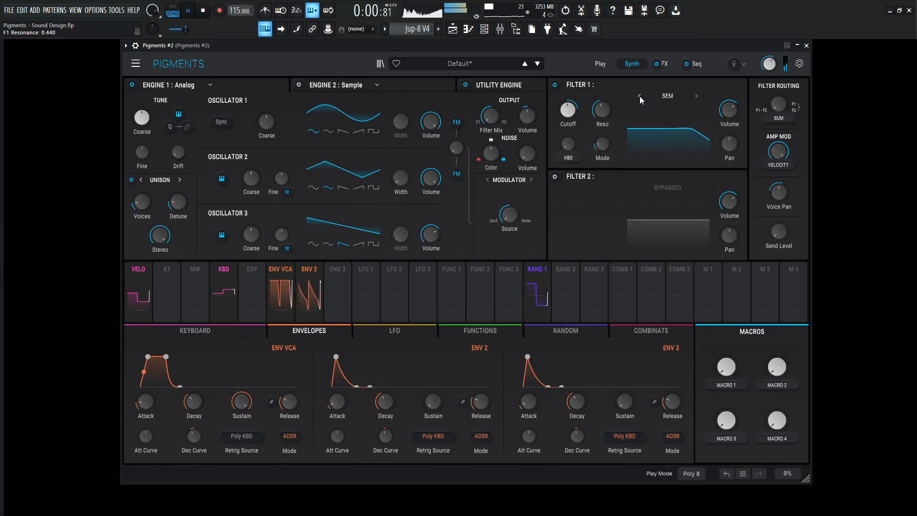
left_click(696, 96)
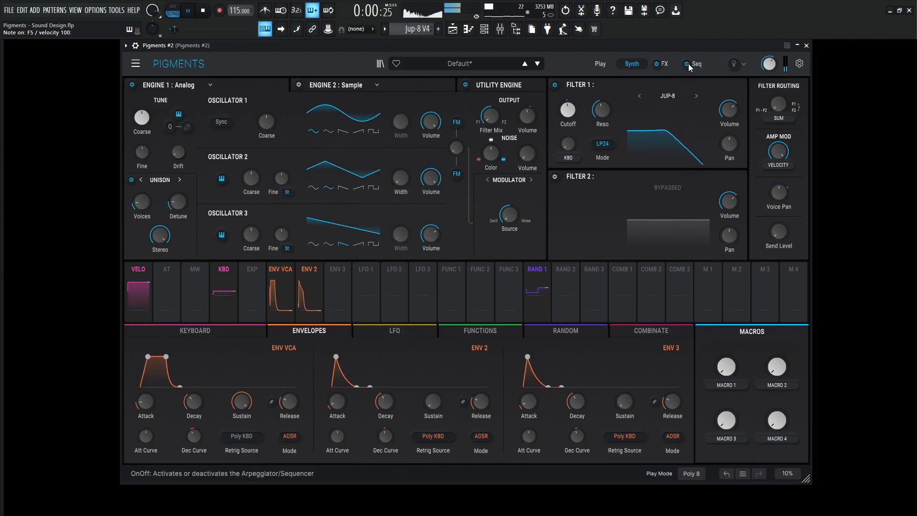
Step: Add a Reverb as FX bus B's third effect and enlarge its size, damping near 0.372
left_click(665, 63)
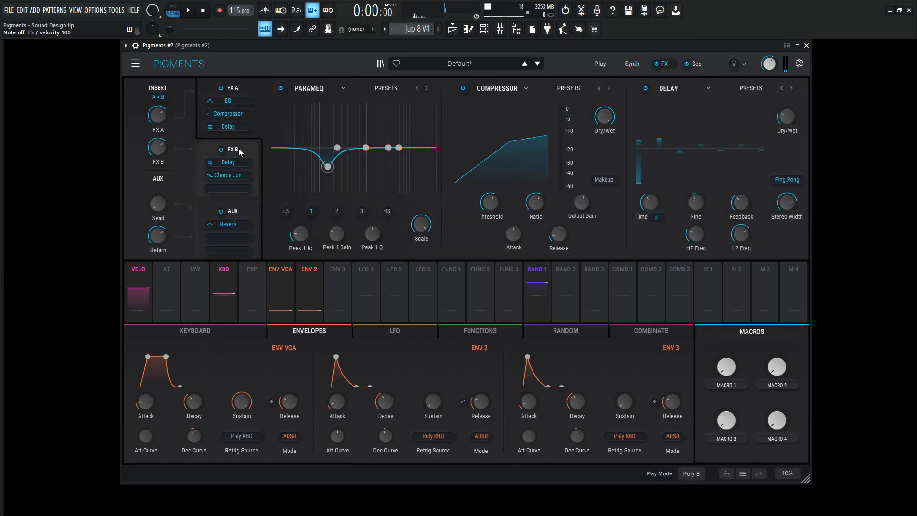
left_click(685, 87)
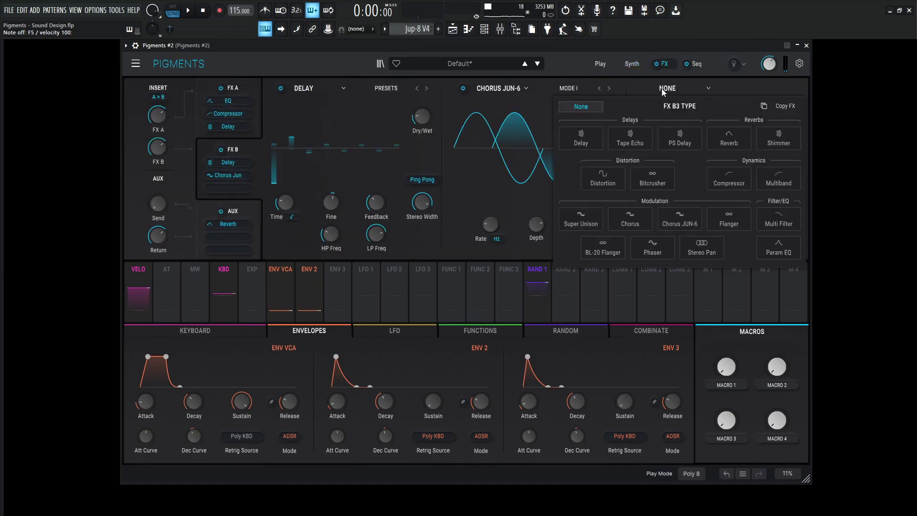
left_click(729, 137)
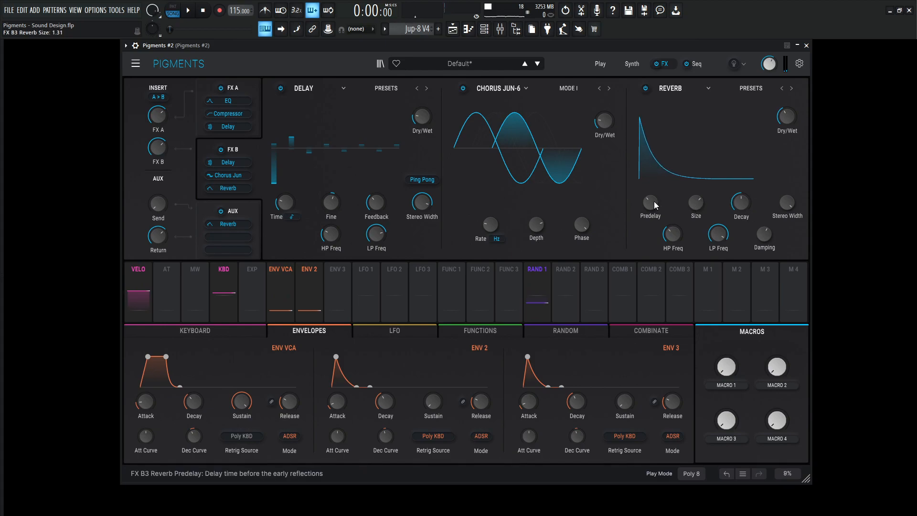
left_click_drag(650, 204, 649, 198)
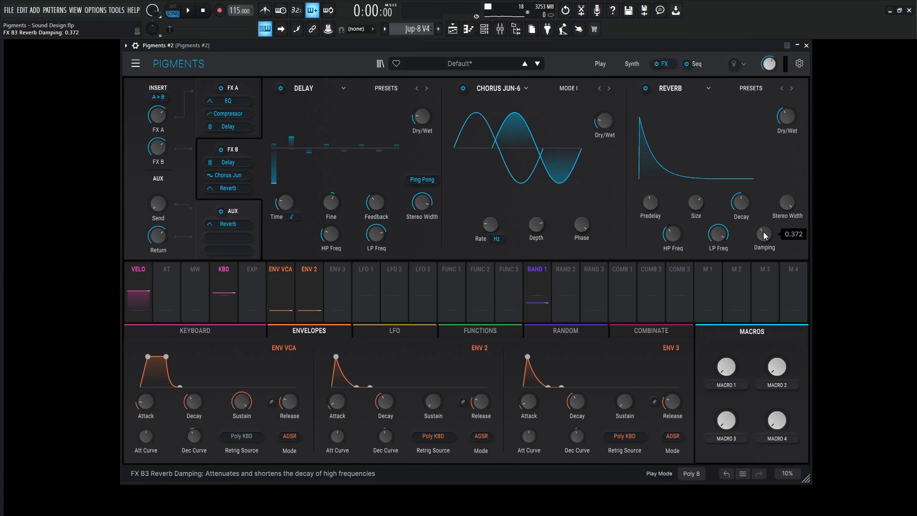
left_click(631, 63)
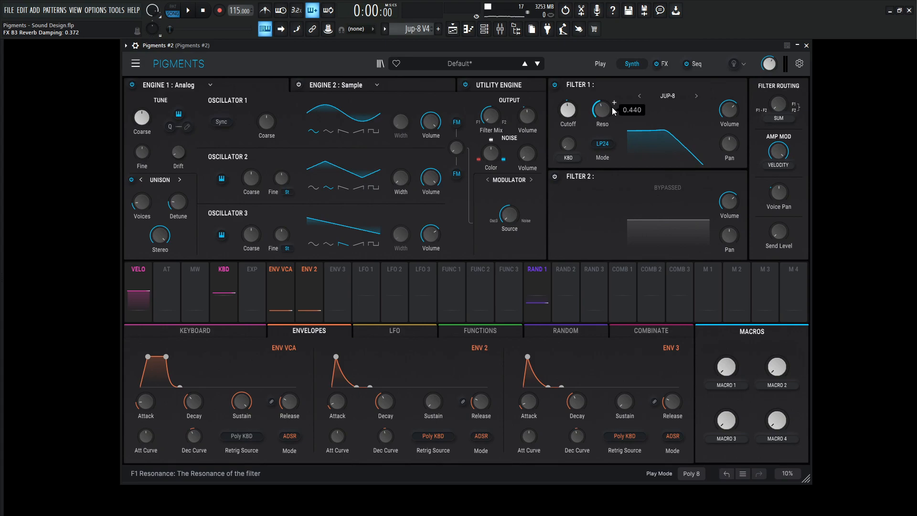
left_click(665, 63)
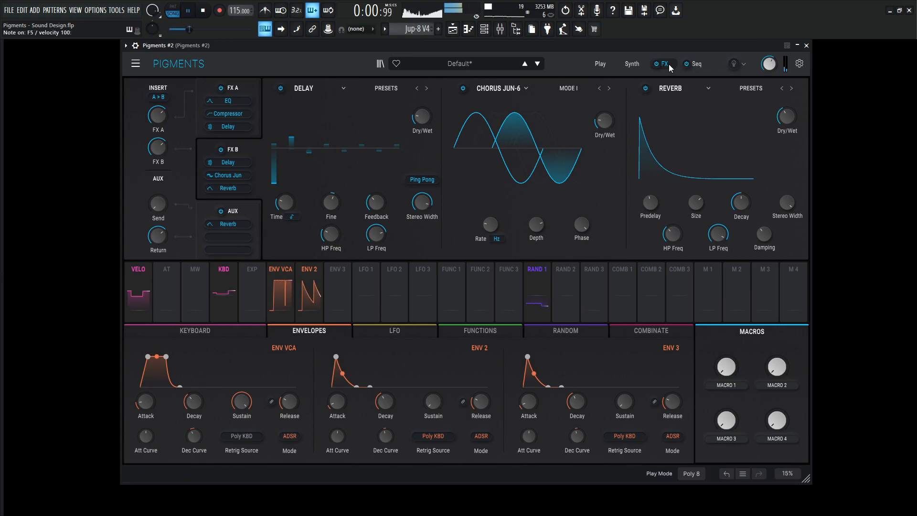
Step: Raise Filter 1's cutoff to about 1.17 kHz and check the effects view
left_click_drag(787, 116, 787, 108)
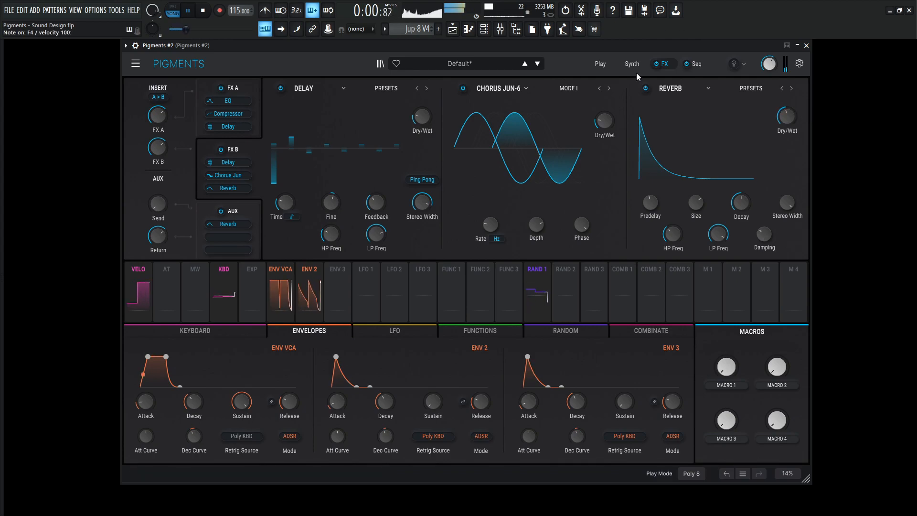
left_click(632, 63)
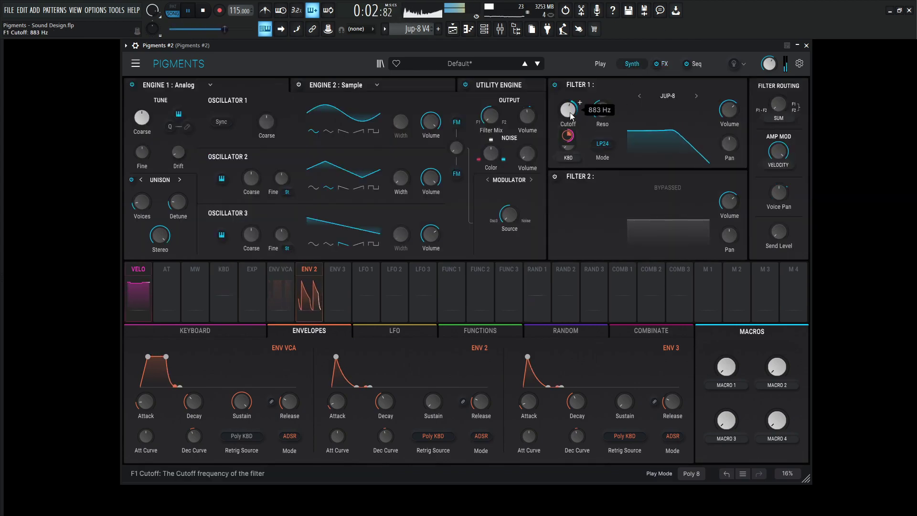
left_click_drag(566, 110, 566, 100)
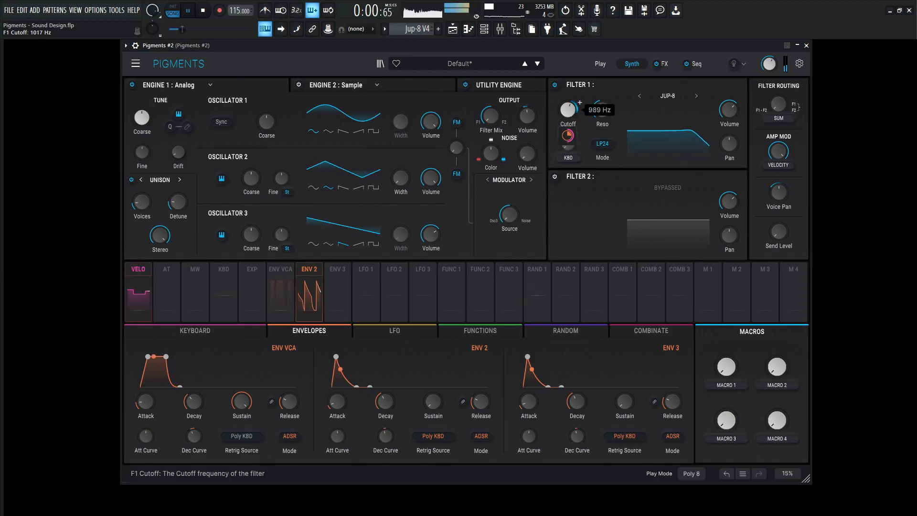
left_click_drag(568, 135, 568, 143)
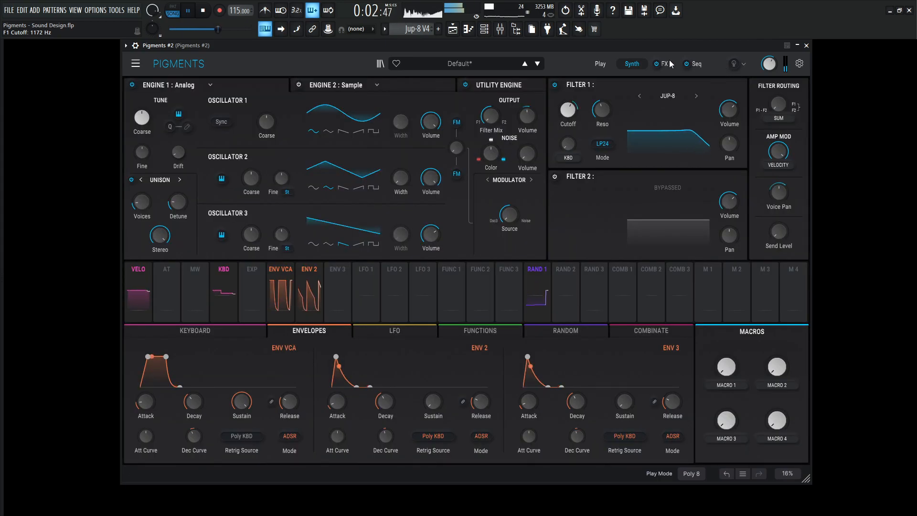
left_click(663, 63)
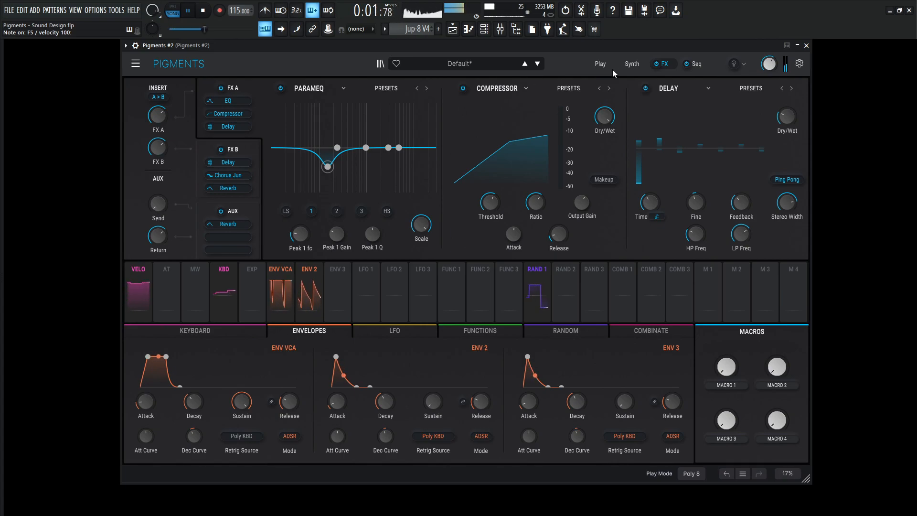
left_click(632, 63)
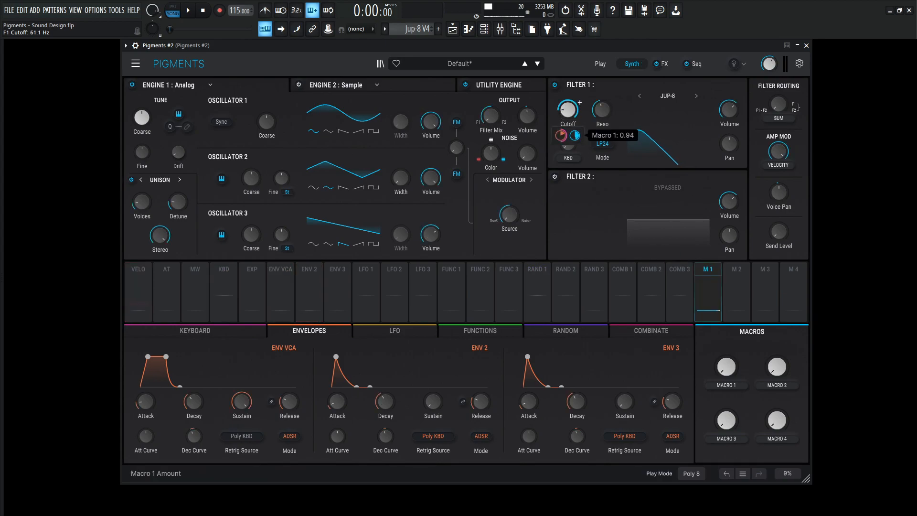
Step: Set the CUTOFF macro's cutoff amount, sweep it to halfway, and raise the RES macro to about 0.5
left_click_drag(726, 366, 726, 350)
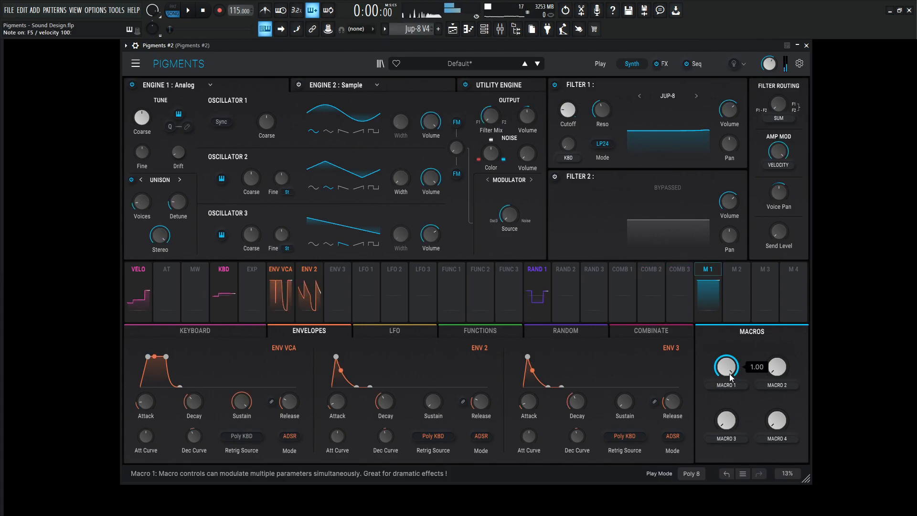
left_click_drag(726, 366, 726, 386)
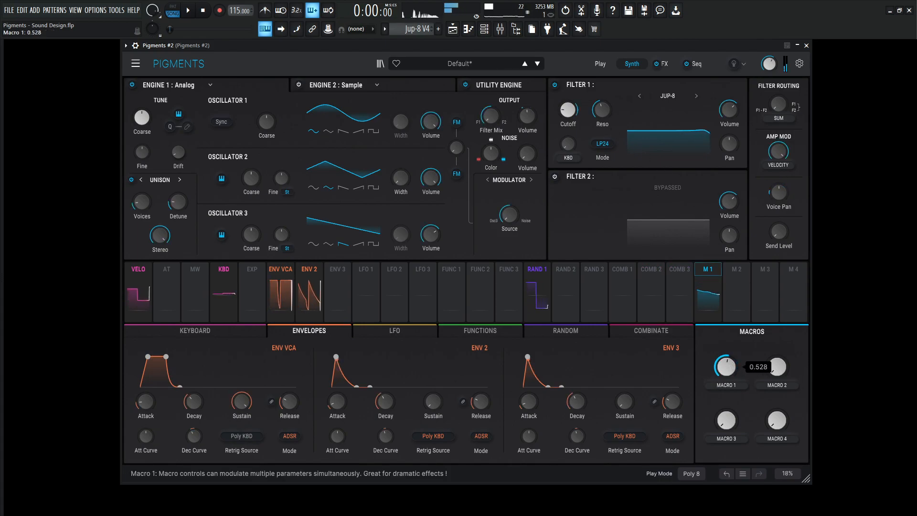
left_click_drag(725, 363, 725, 386)
type("RES")
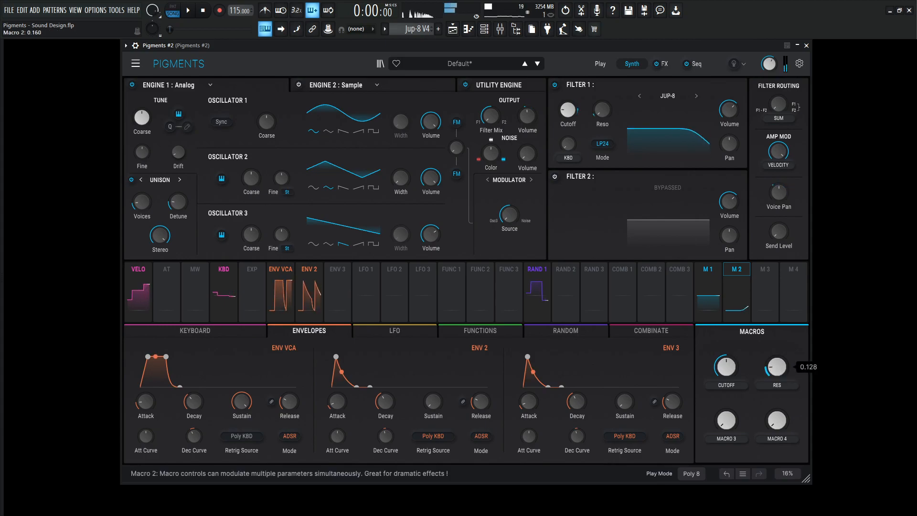
left_click_drag(777, 366, 777, 361)
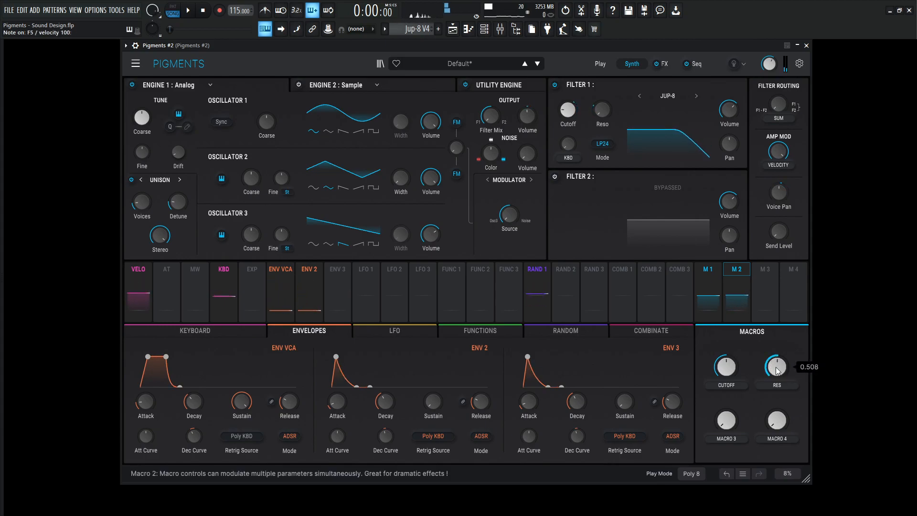
left_click_drag(775, 364, 775, 351)
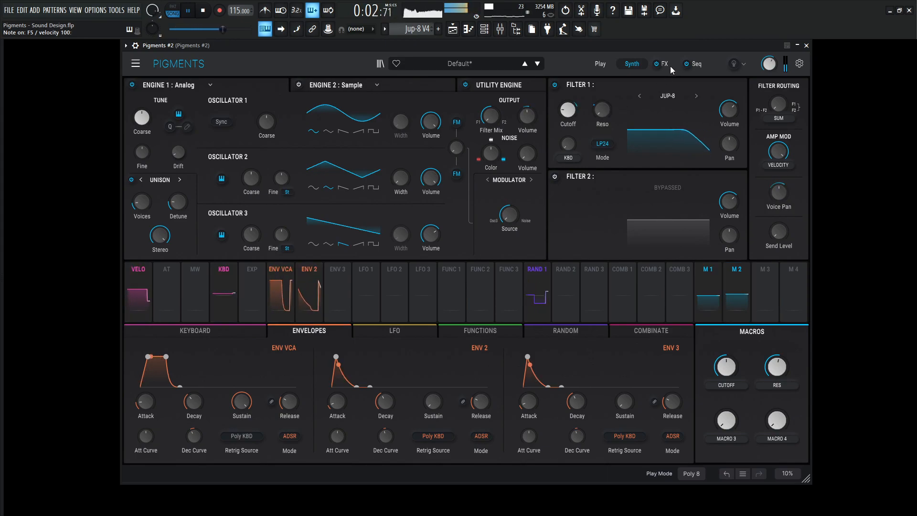
Step: On FX bus B, set the Delay dry/wet mix to 35%
left_click(665, 63)
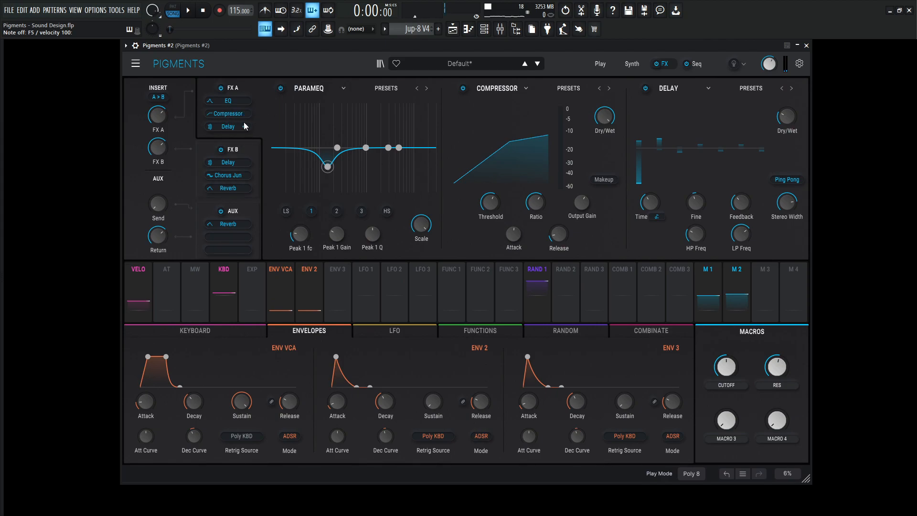
left_click_drag(786, 117, 786, 111)
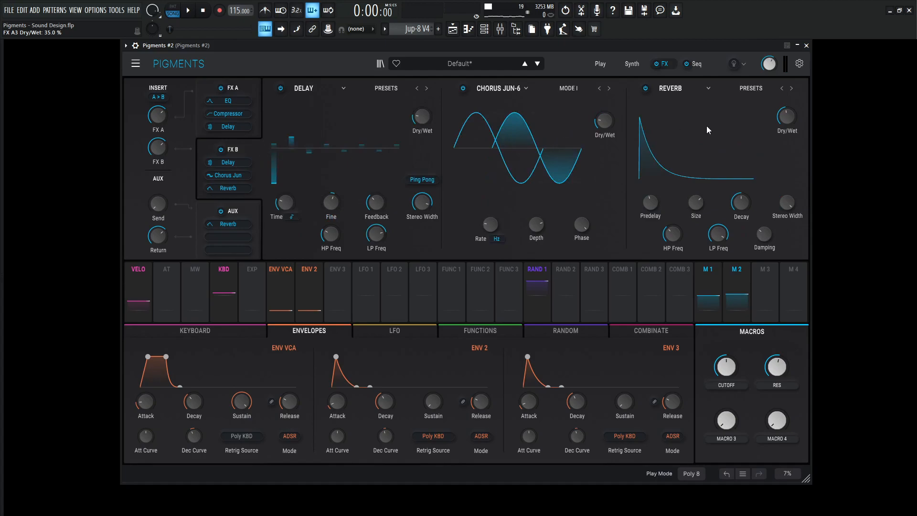
left_click_drag(421, 115, 422, 123)
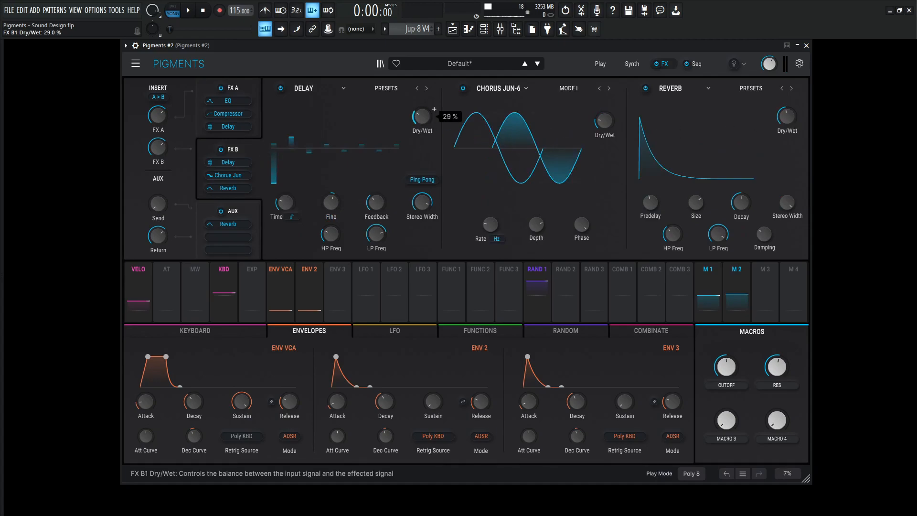
left_click_drag(421, 115, 421, 108)
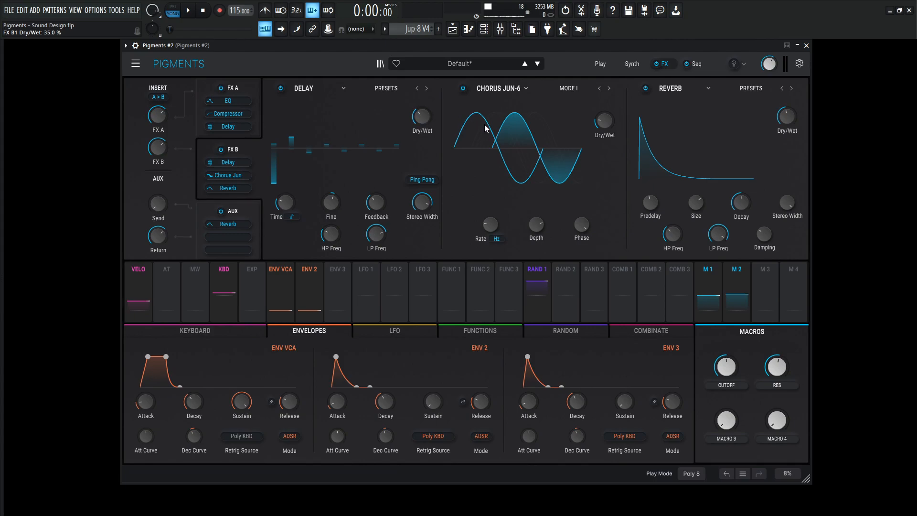
left_click(192, 10)
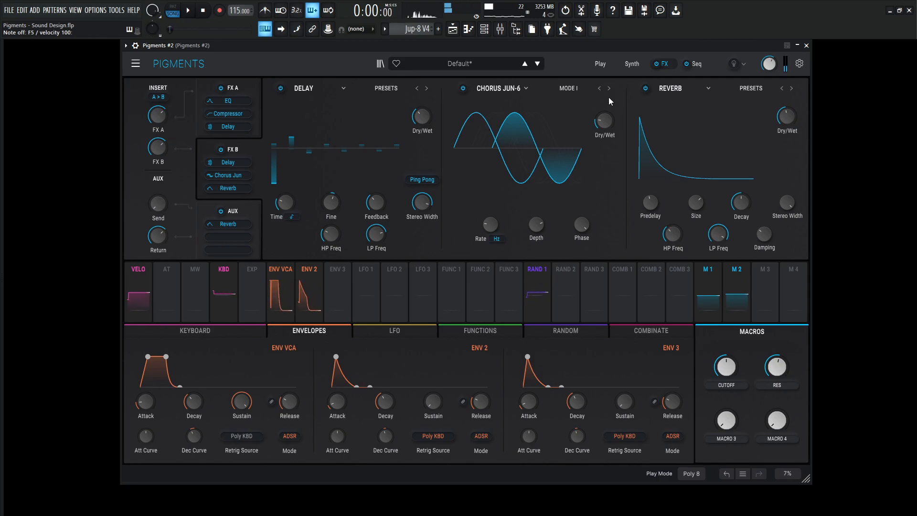
Step: Enable the utility oscillator and route its output to Direct Out, bypassing the filters
left_click(631, 63)
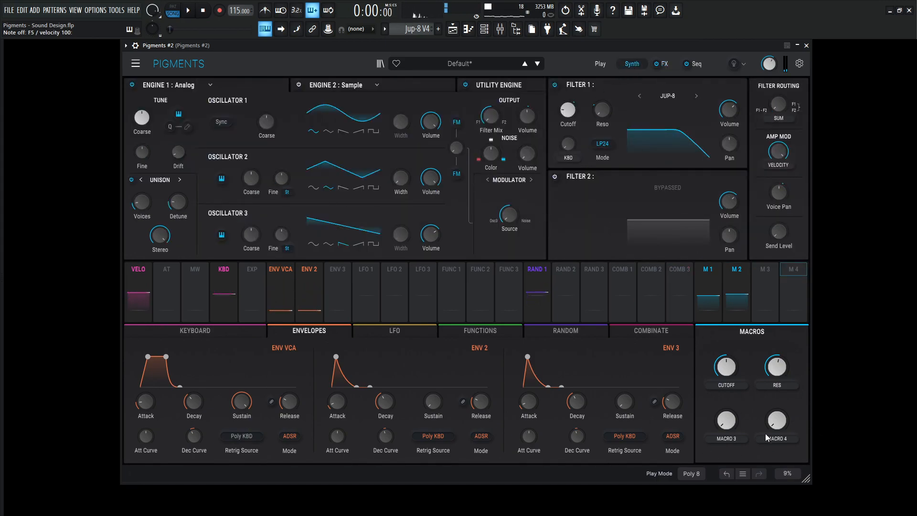
left_click(499, 85)
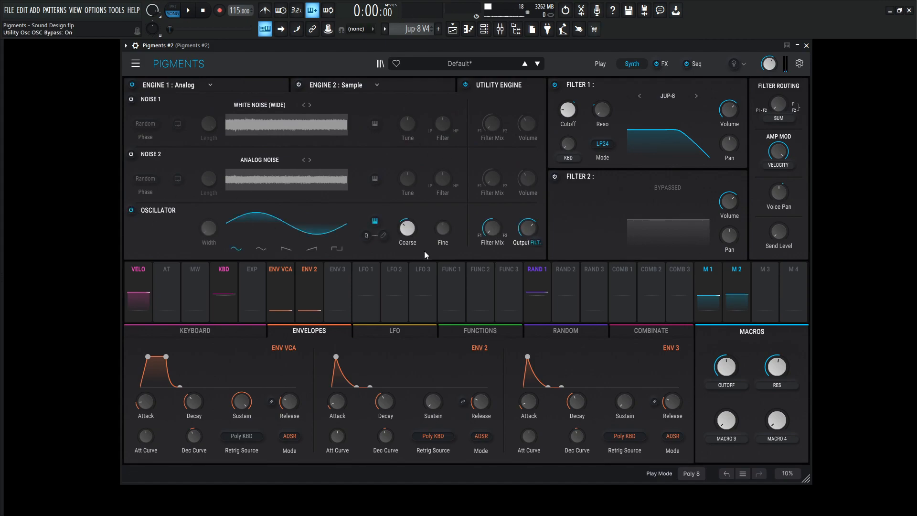
left_click(534, 242)
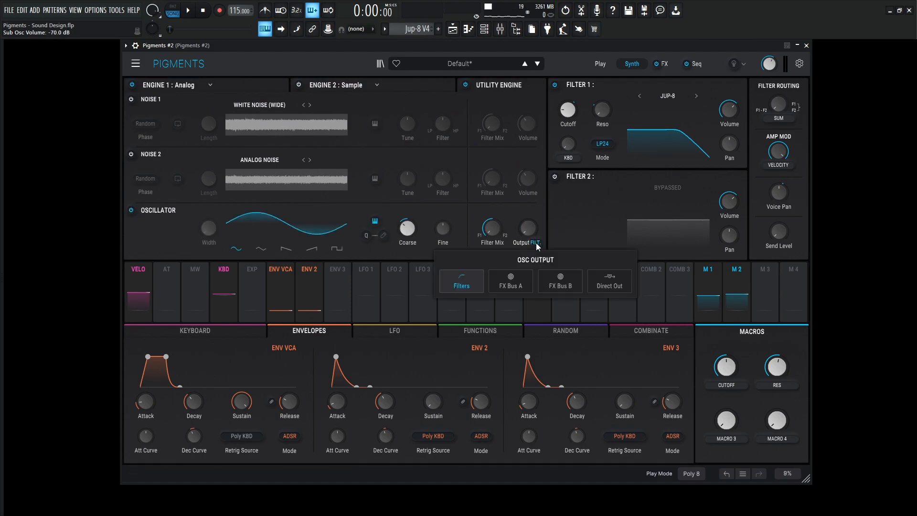
left_click(610, 281)
type("SUB")
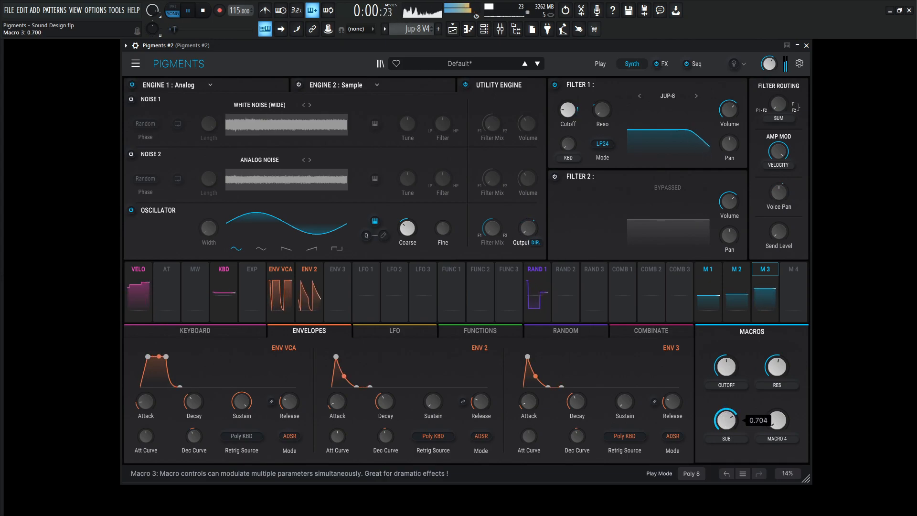
Step: Test the SUB macro knob and bring its amount back down
left_click_drag(725, 419, 725, 426)
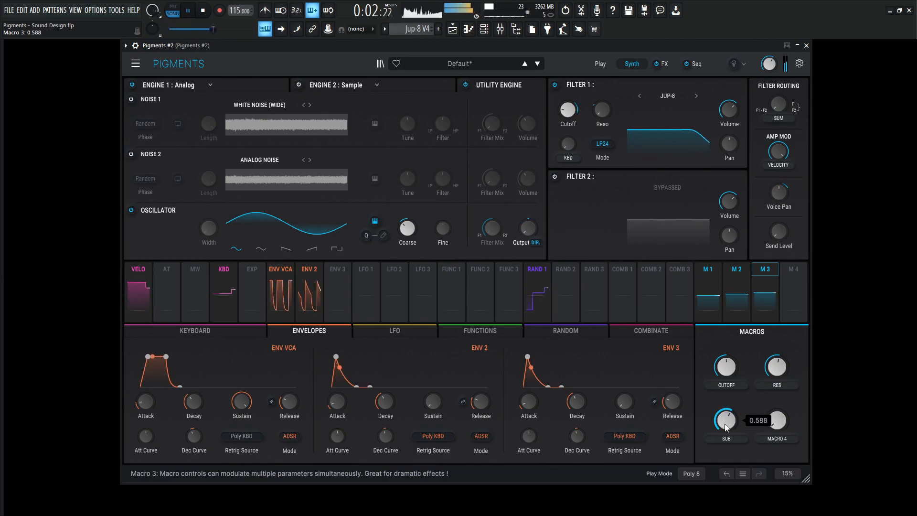
left_click_drag(725, 420, 725, 427)
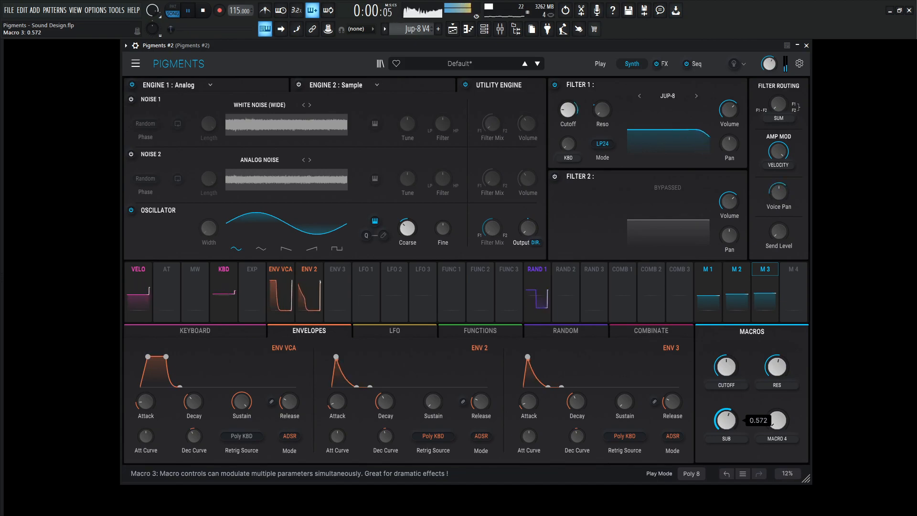
left_click_drag(726, 420, 726, 433)
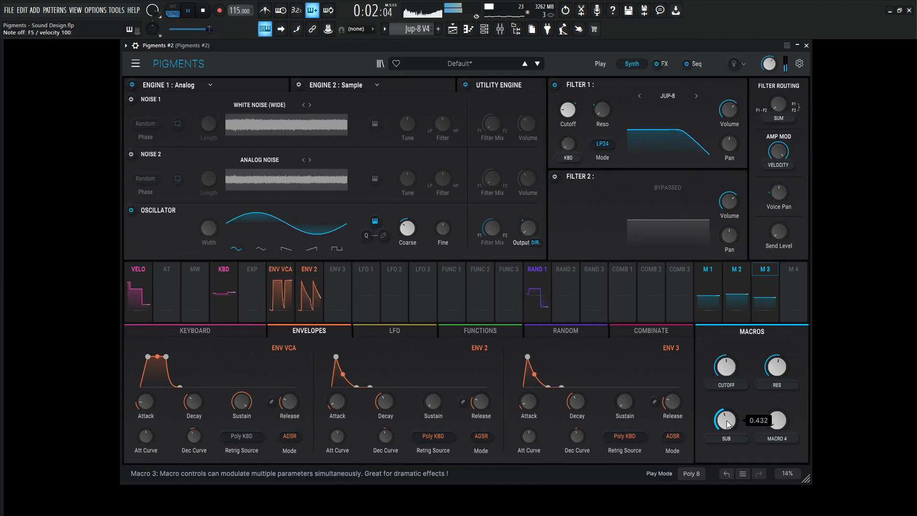
left_click_drag(726, 420, 726, 432)
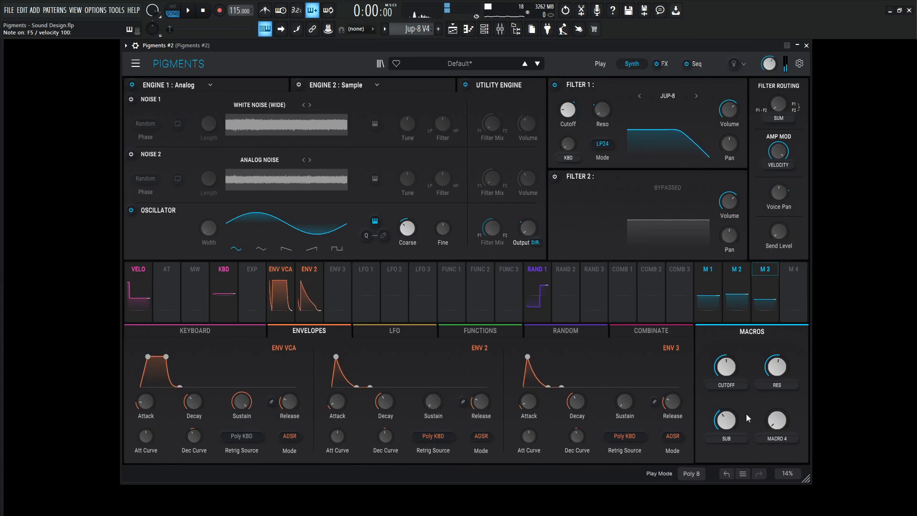
left_click(192, 9)
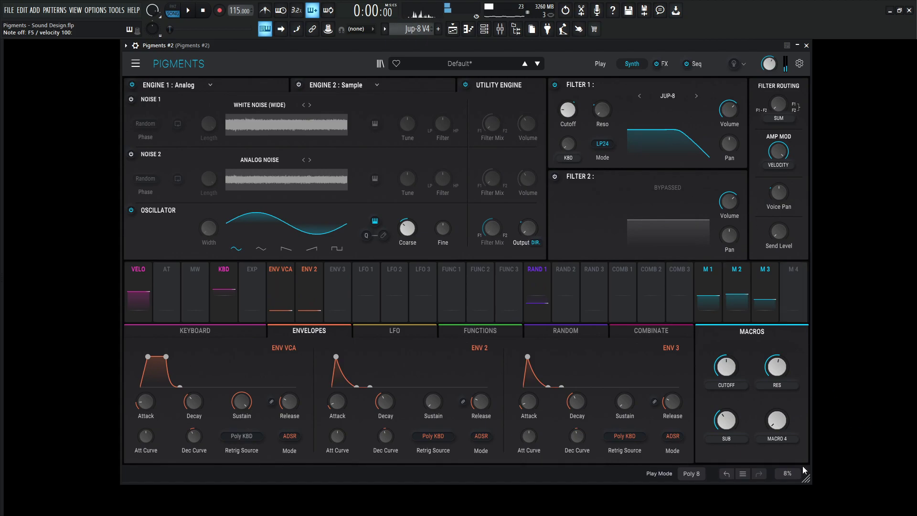
Step: Assign Macro 4, renamed FX, to the Chorus Jun-6 dry/wet mix and turn it up
left_click(665, 63)
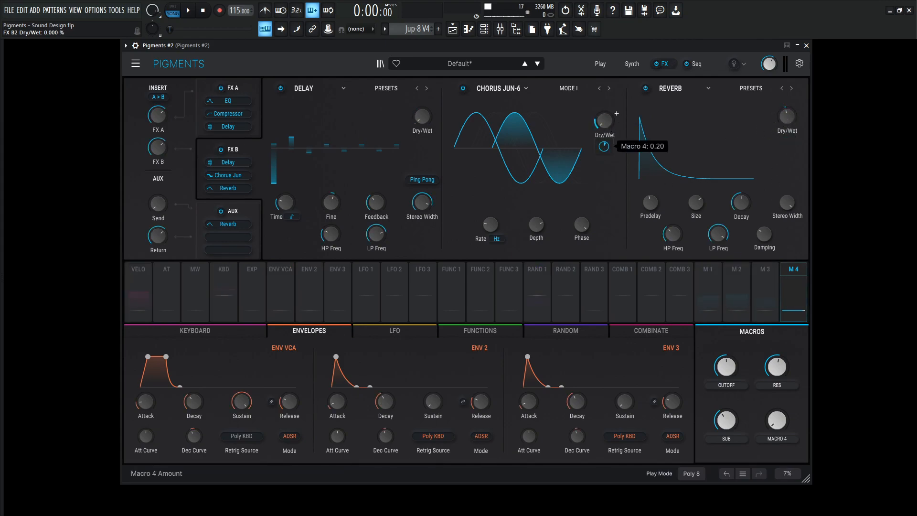
mouse_move(787, 119)
type("FX")
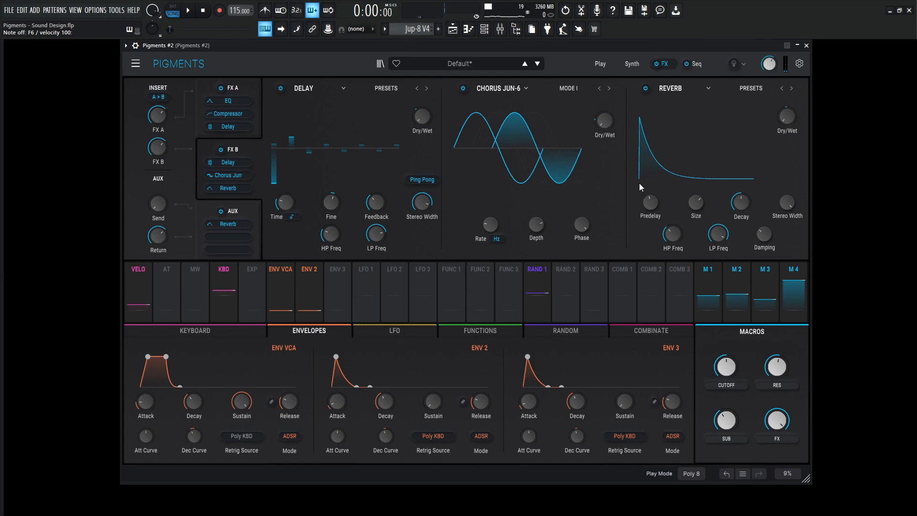
left_click(191, 10)
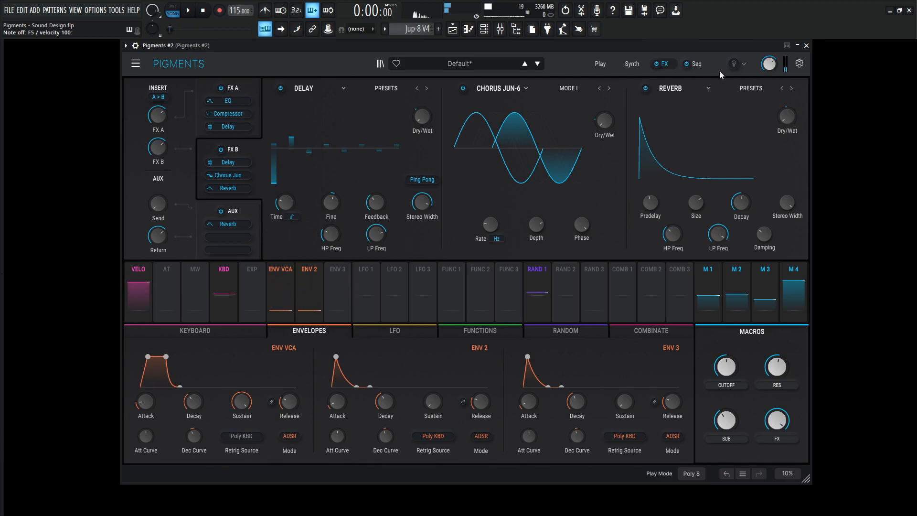
Step: Switch the Seq section from sequencer to arpeggiator mode
left_click(697, 63)
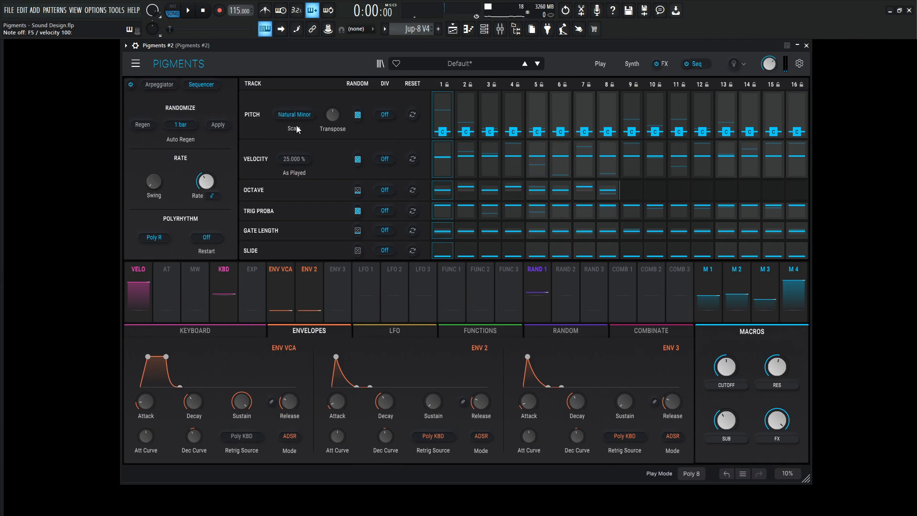
mouse_move(492, 122)
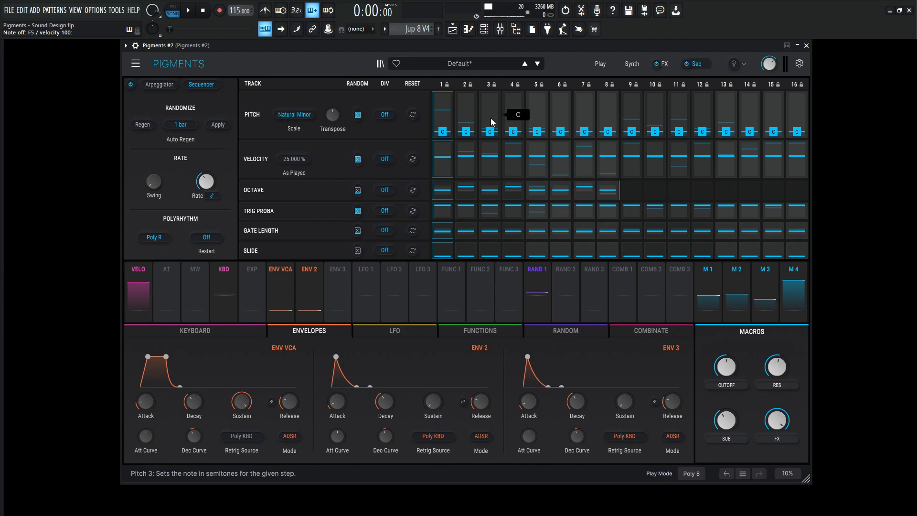
left_click(159, 84)
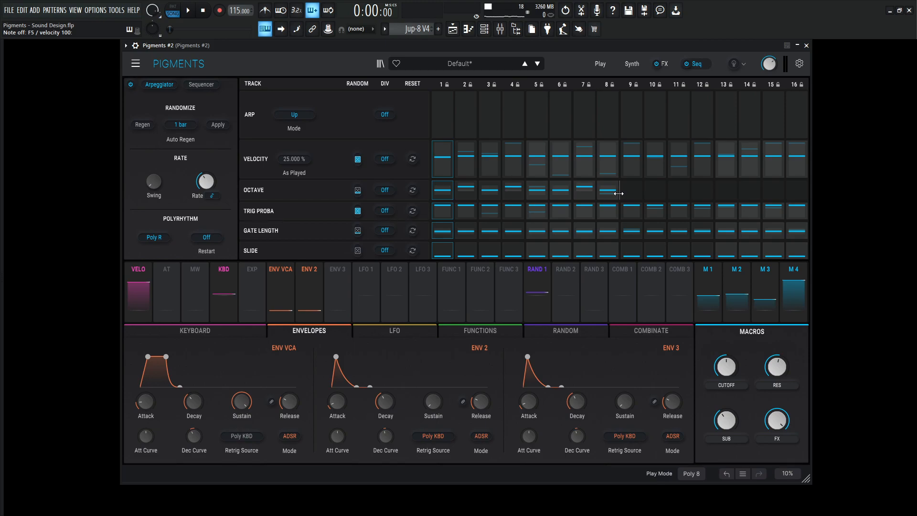
left_click(193, 11)
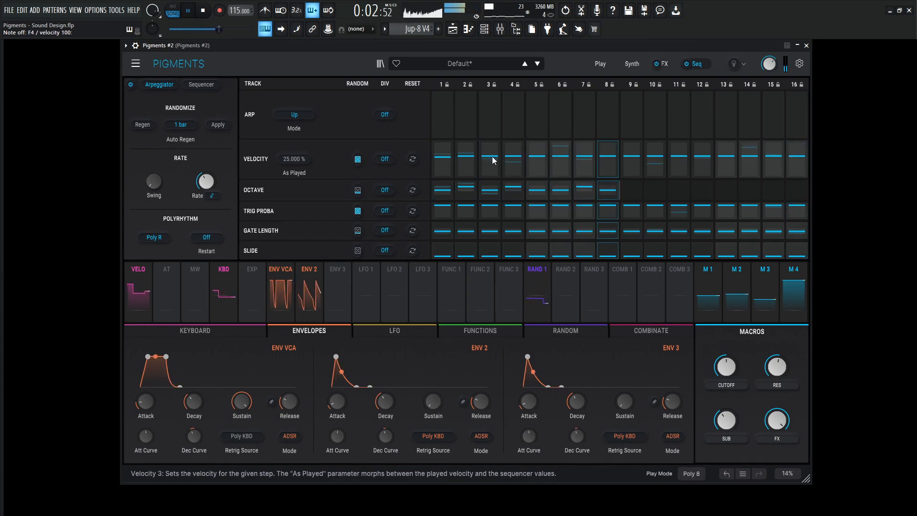
Step: Set the arpeggiator note order to Random, then return to Sequencer mode with Natural Minor pitch
left_click(294, 115)
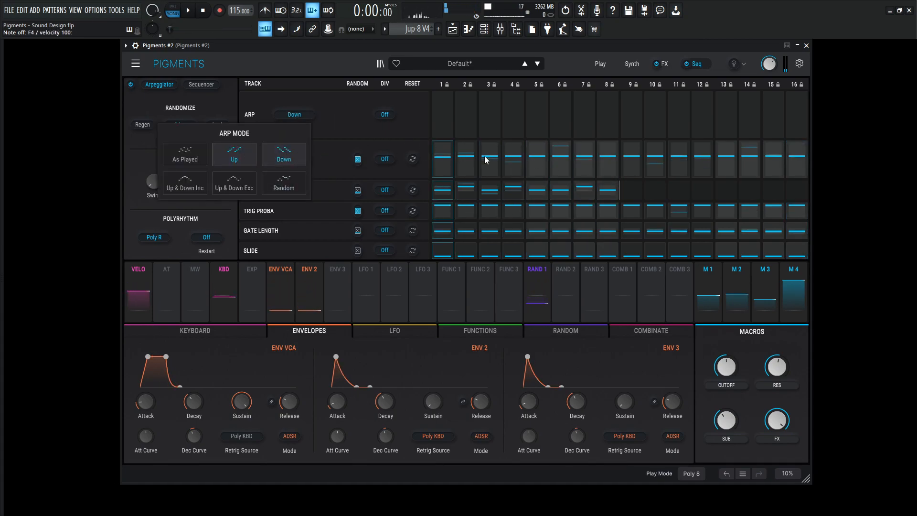
left_click(284, 155)
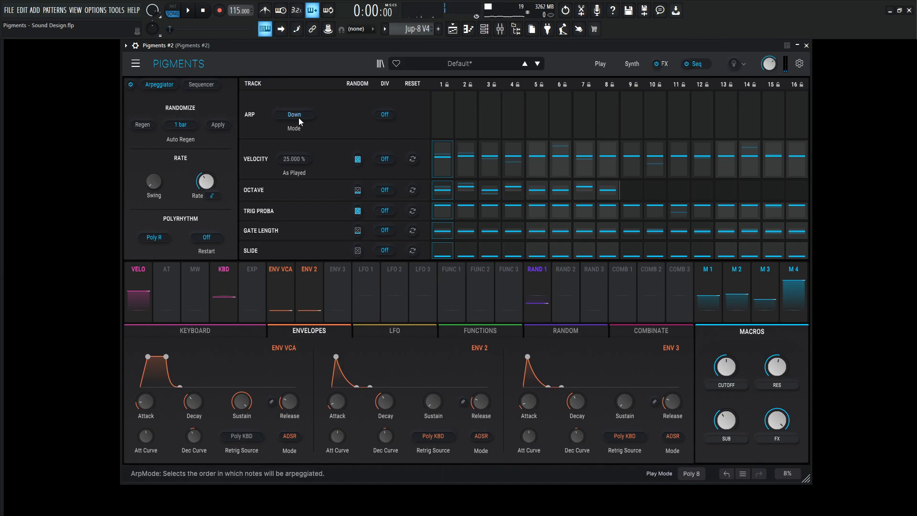
left_click(294, 115)
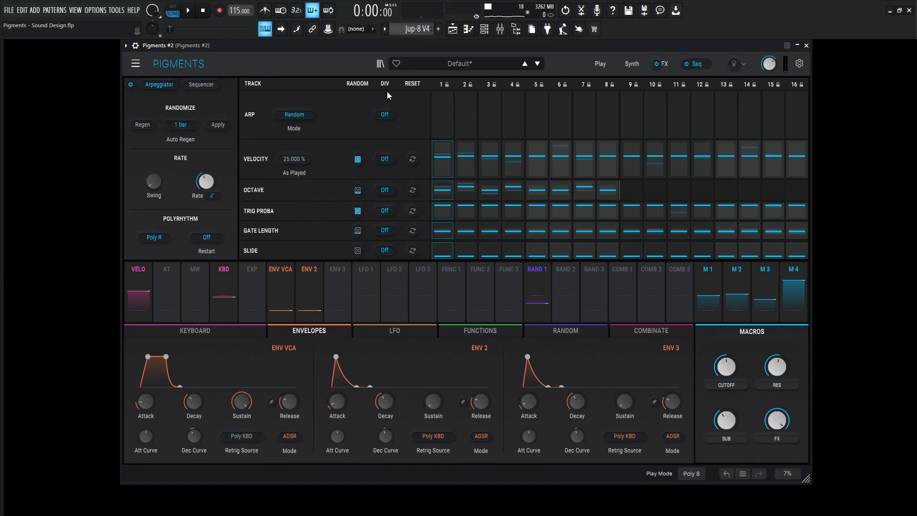
left_click(190, 9)
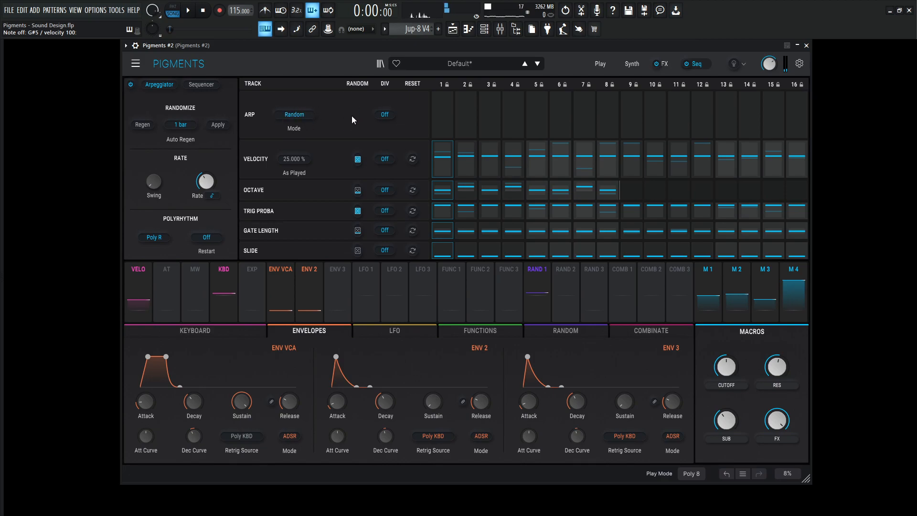
left_click(201, 84)
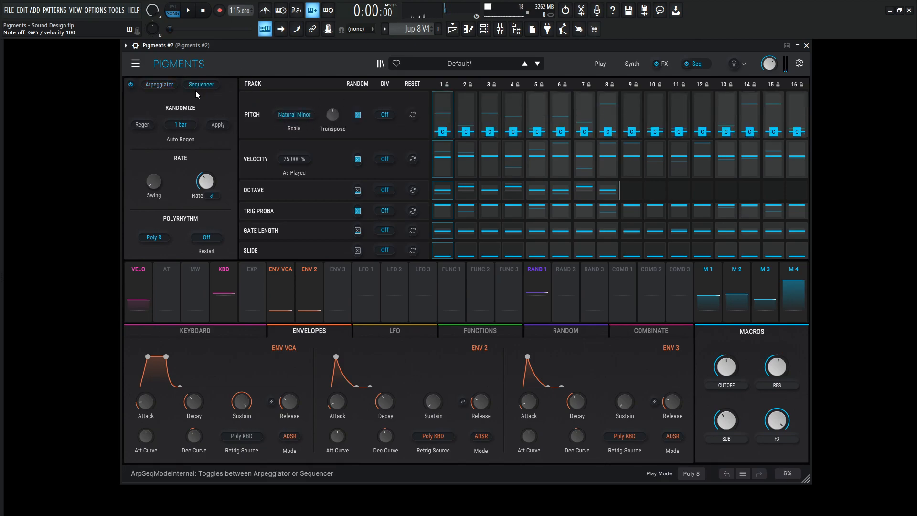
left_click(159, 84)
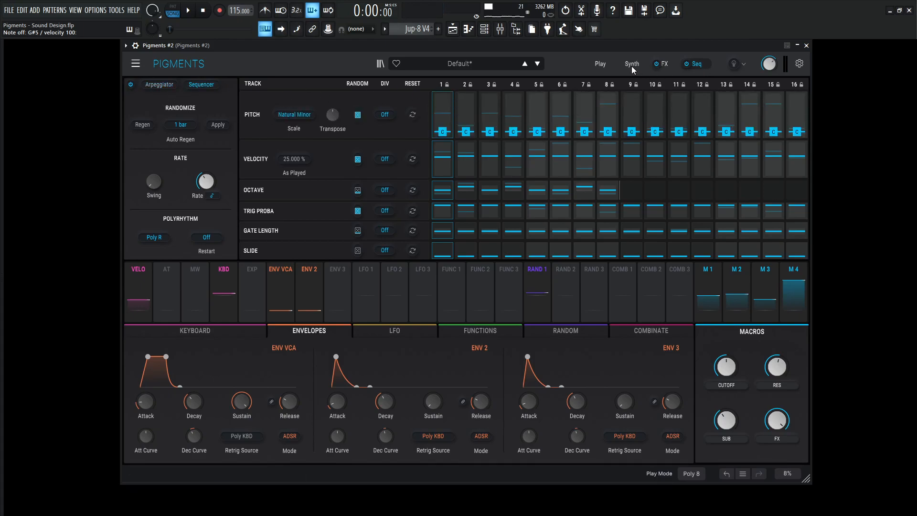
Step: Reshape the FX A ParamEQ: dip the second mid band and adjust the high shelf
left_click(191, 9)
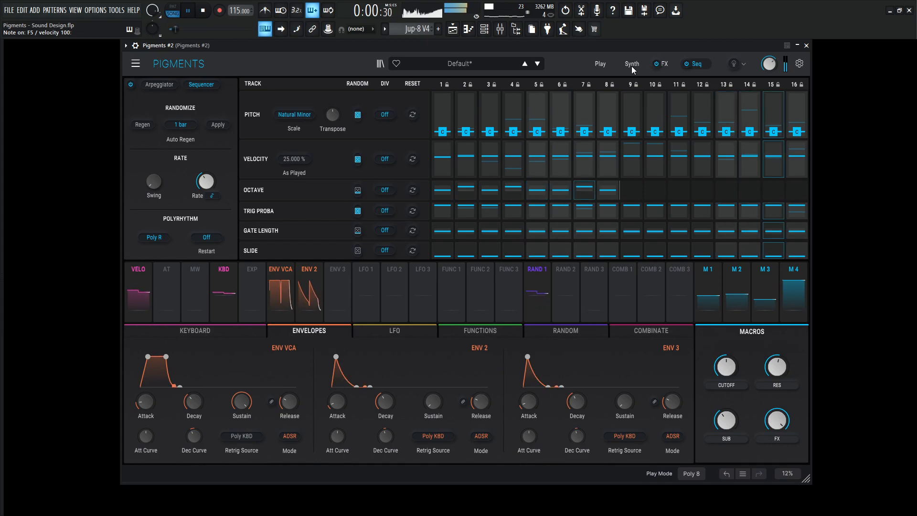
left_click(667, 63)
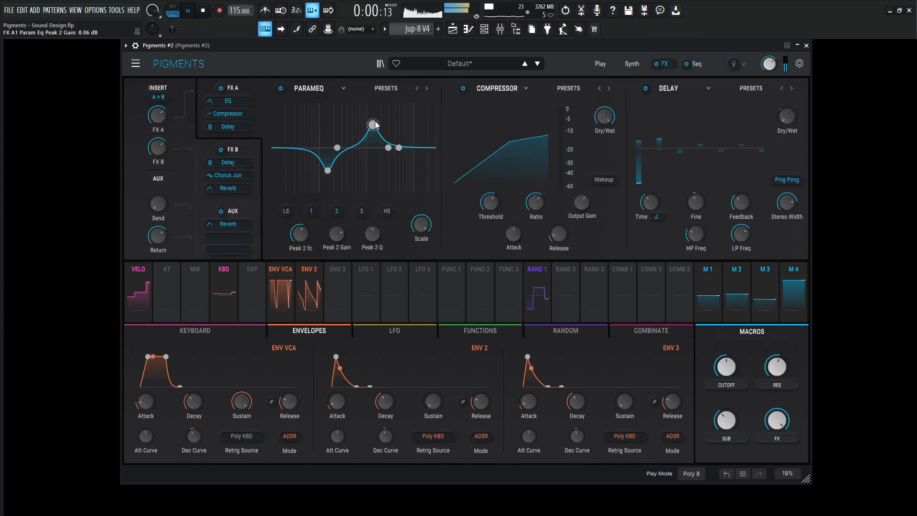
left_click_drag(372, 123, 358, 109)
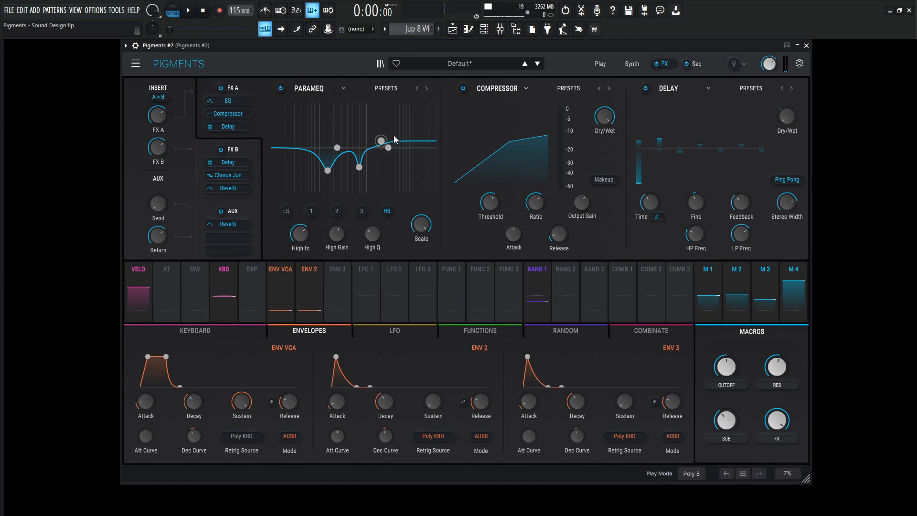
left_click(631, 63)
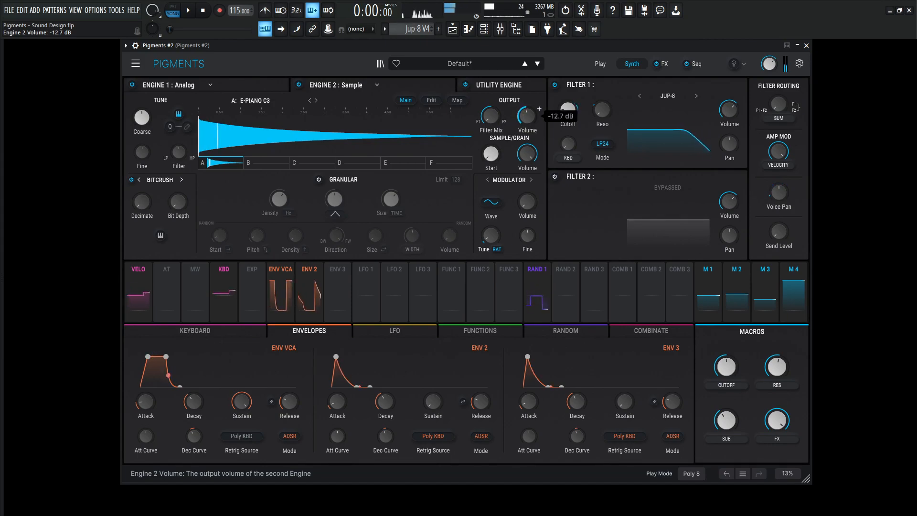
Step: Raise Engine 2's E-Piano sample output volume to about -9.5 dB
left_click_drag(525, 117, 526, 108)
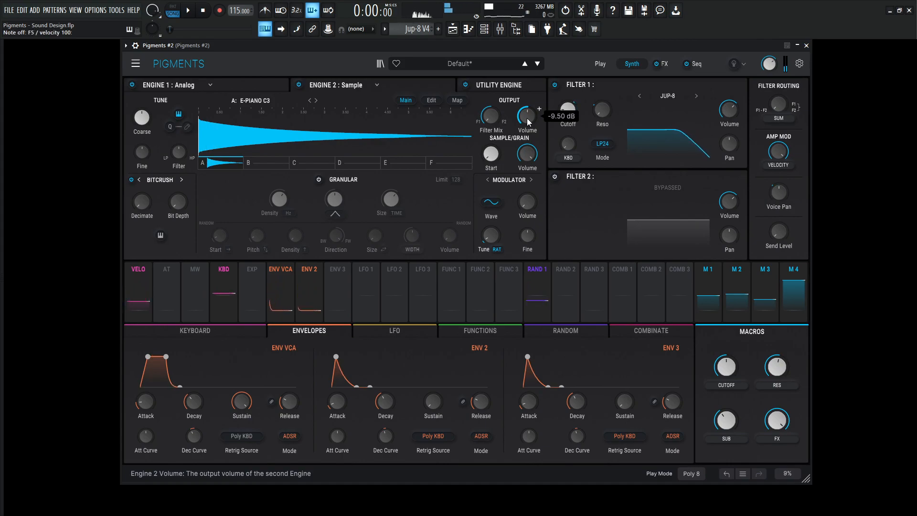
left_click(191, 9)
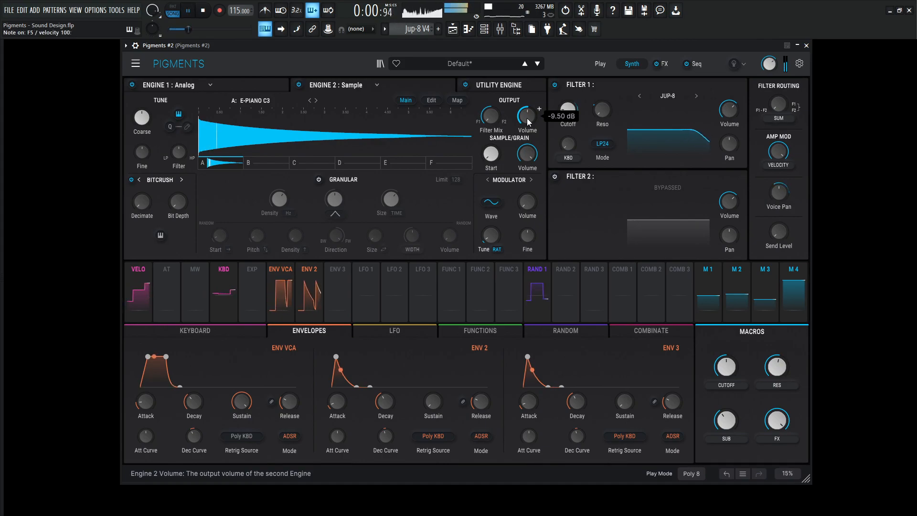